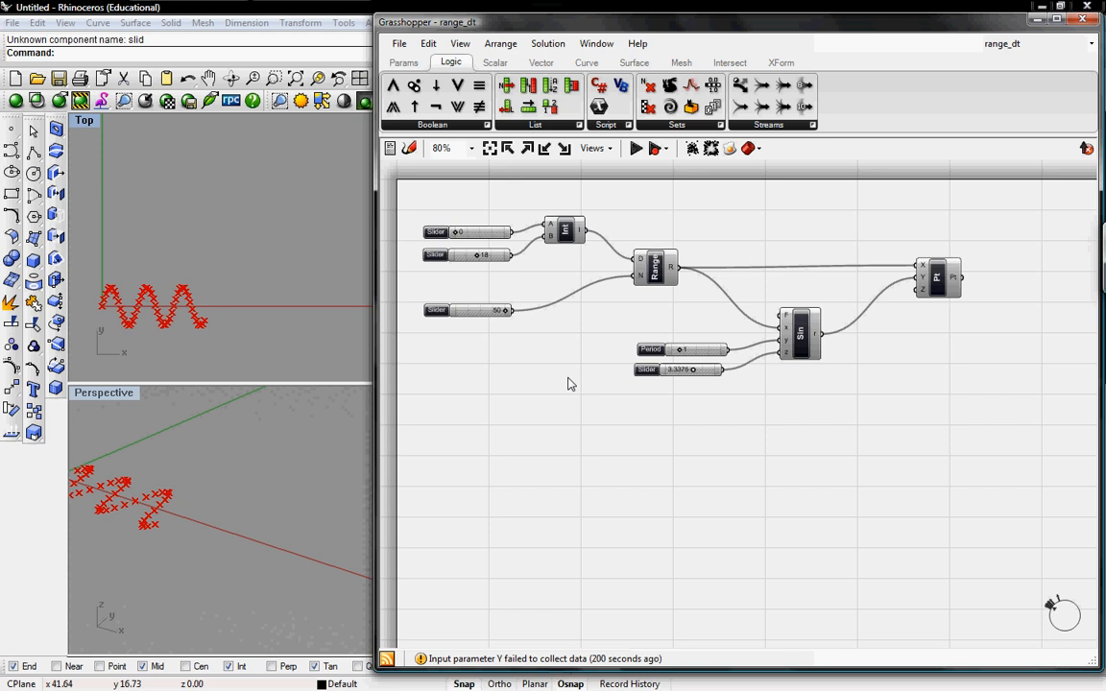
pyautogui.moveTo(619, 322)
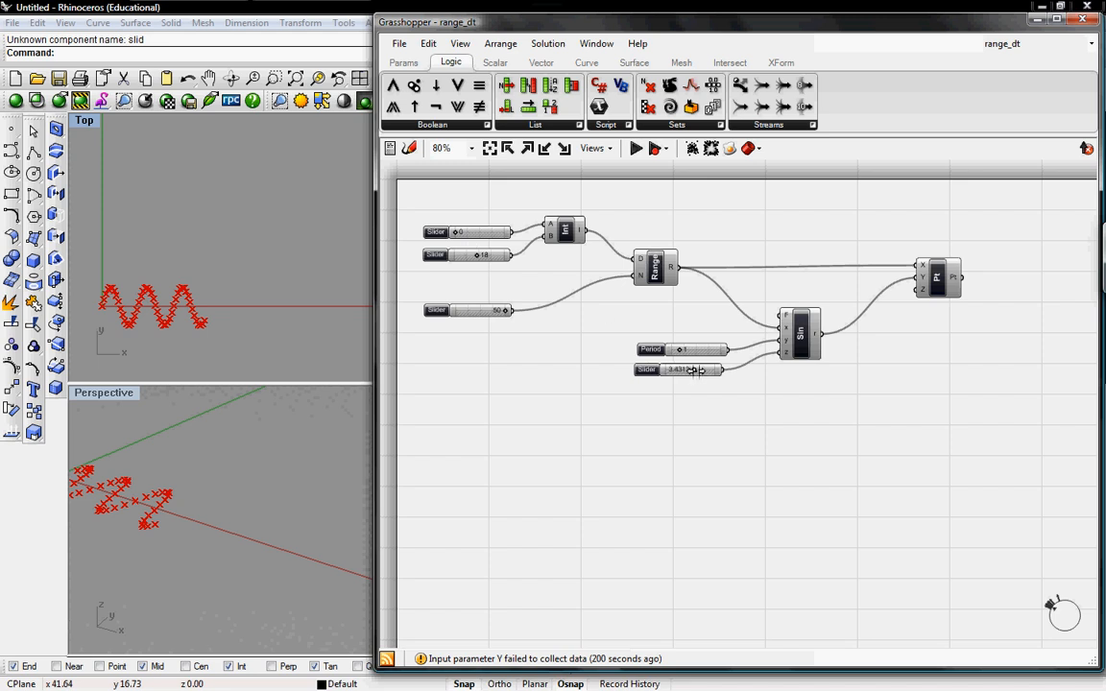
# Step: Vary the amplitude, range and period sliders on the sine wave, then start a new empty definition
pyautogui.moveTo(699, 368); pyautogui.dragTo(706, 369)
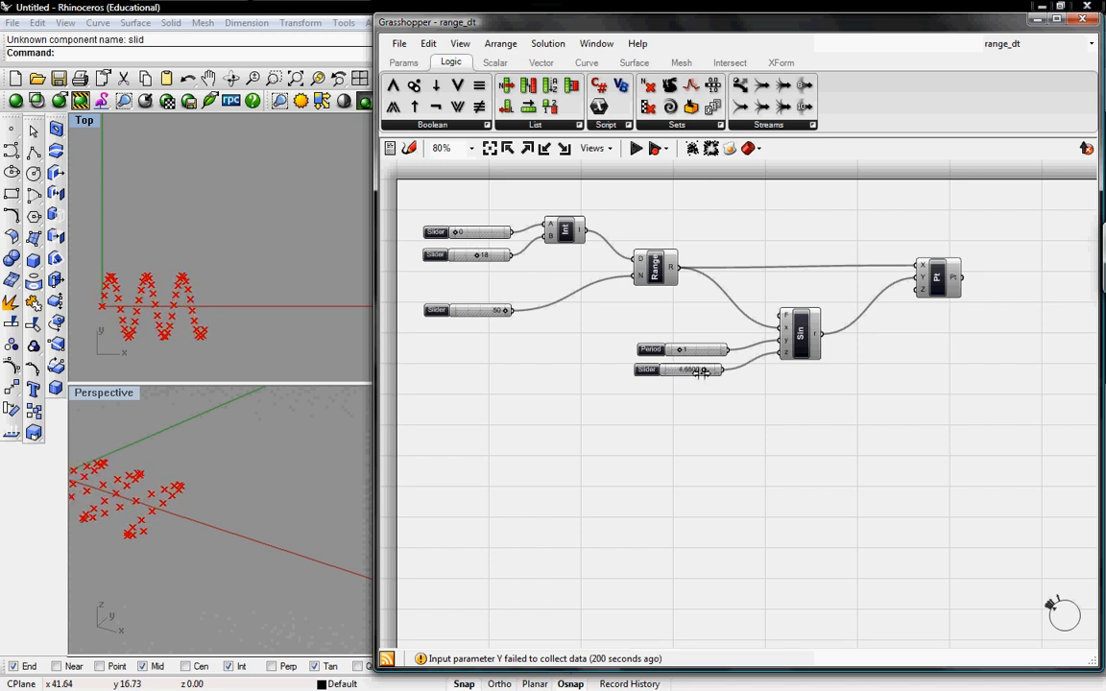
pyautogui.moveTo(700, 369); pyautogui.dragTo(672, 369)
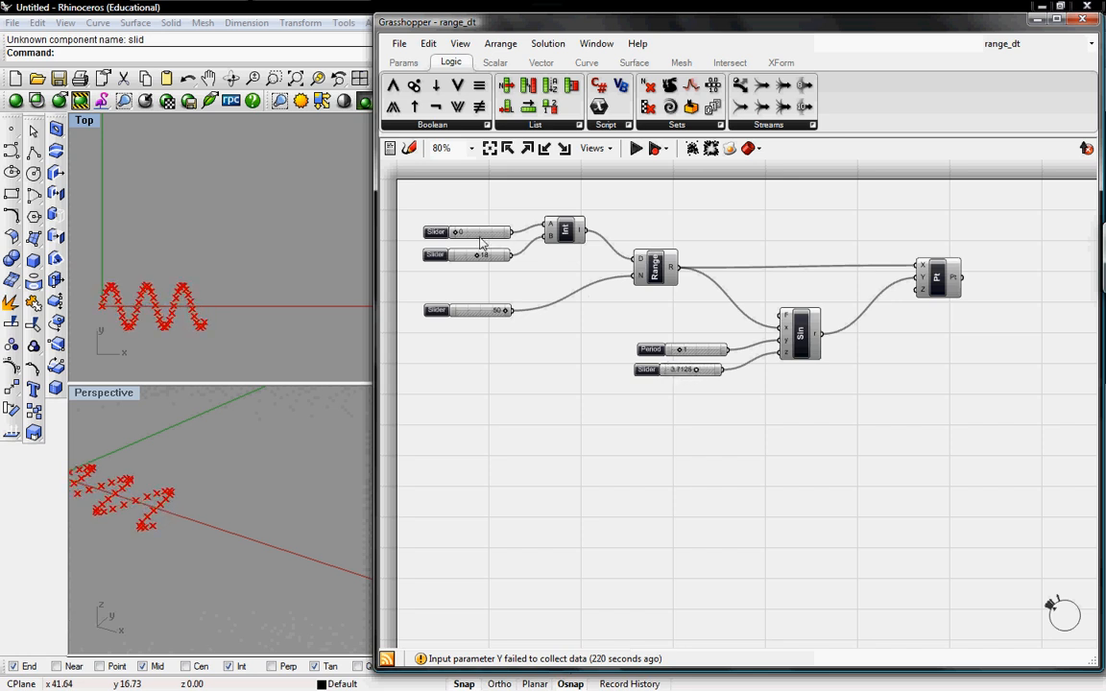
pyautogui.moveTo(461, 232); pyautogui.dragTo(471, 232)
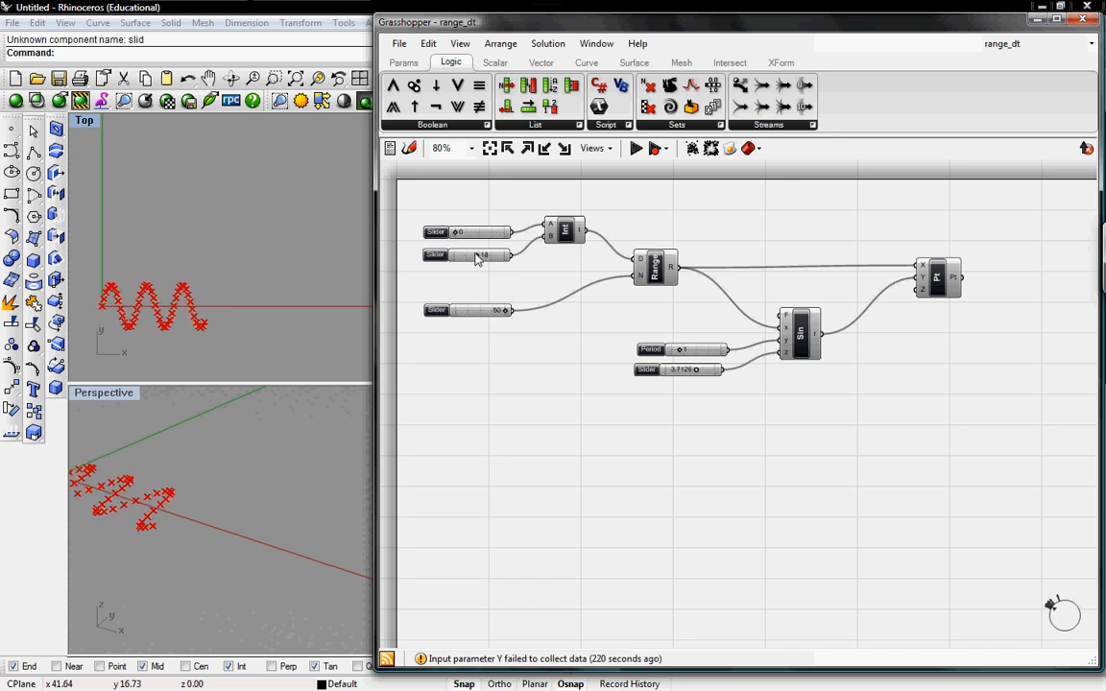
pyautogui.moveTo(470, 254); pyautogui.dragTo(484, 254)
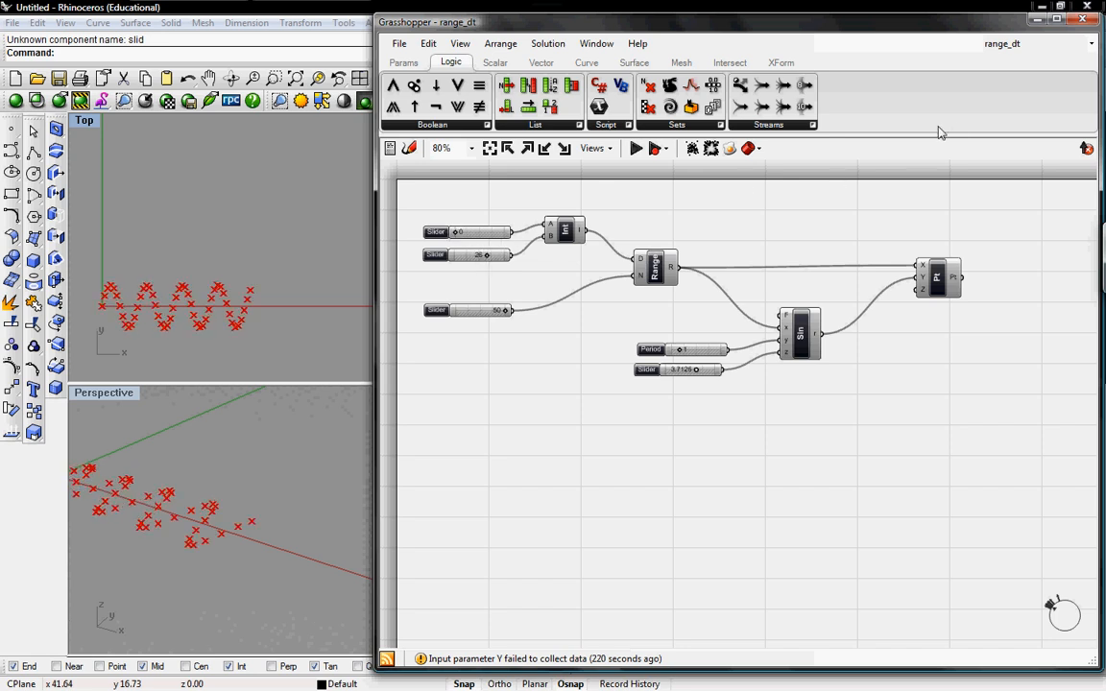
pyautogui.click(399, 42)
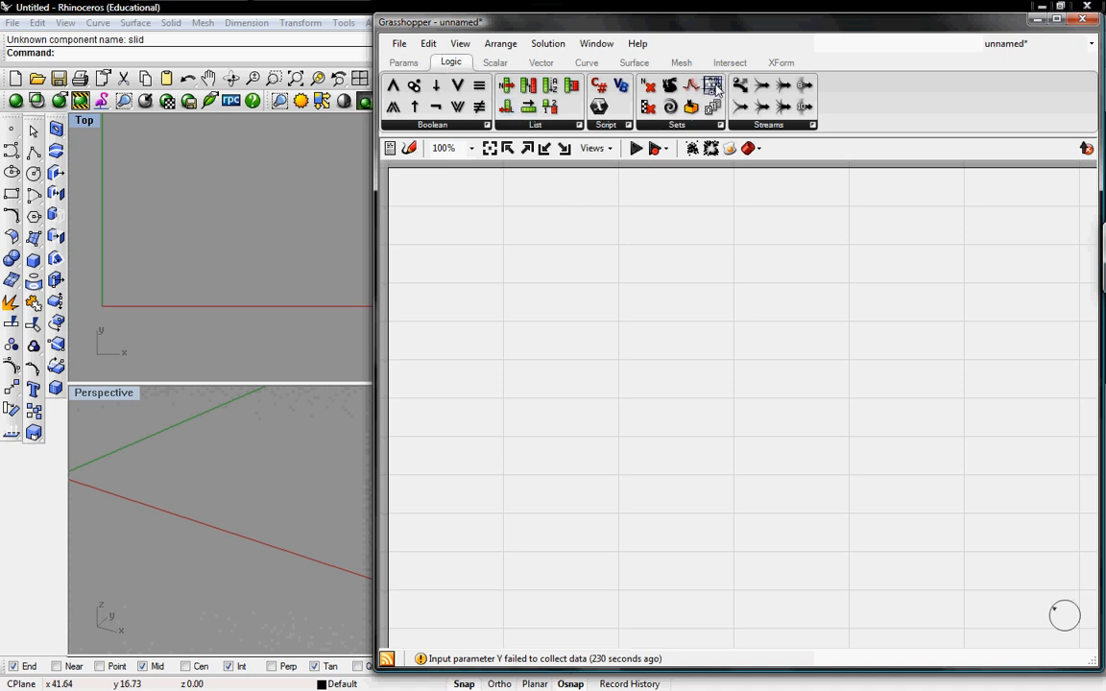
# Step: Add a Range component and a Number Slider with length 40, set to 40 and wired into the Range domain
pyautogui.click(712, 85)
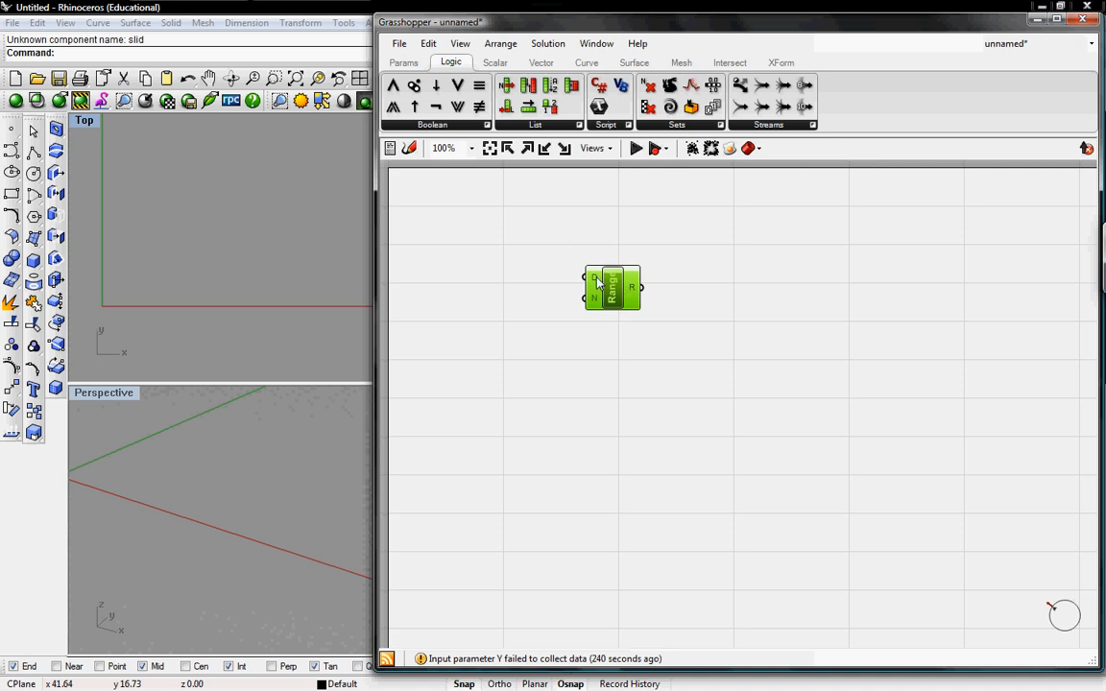
pyautogui.moveTo(595, 281)
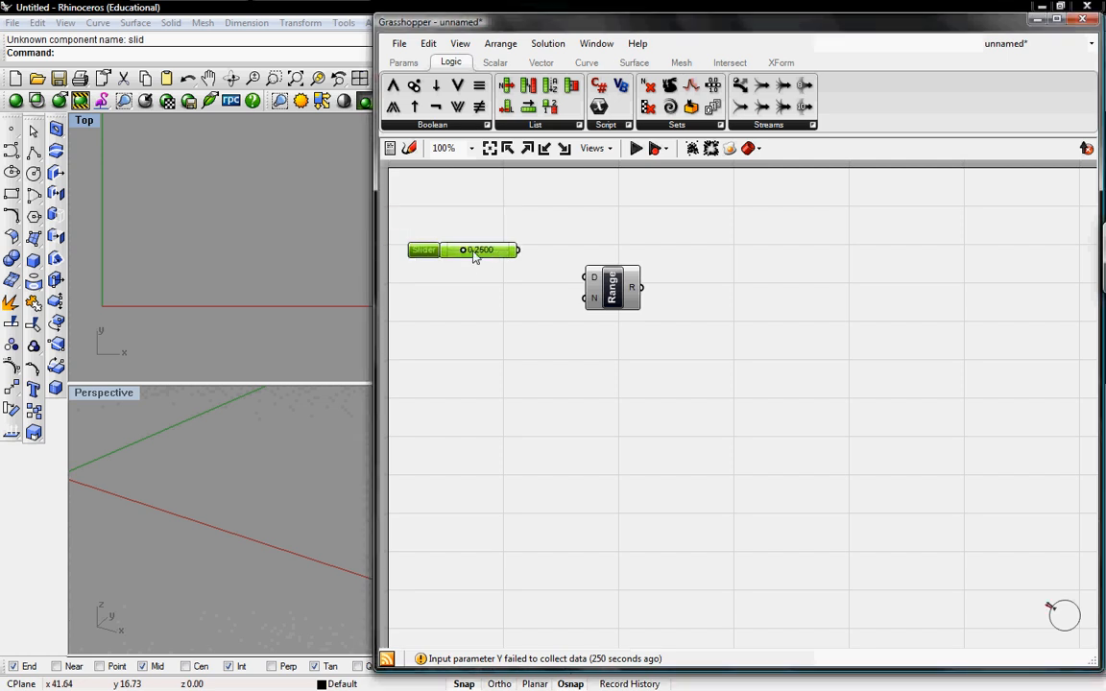
pyautogui.doubleClick(461, 249)
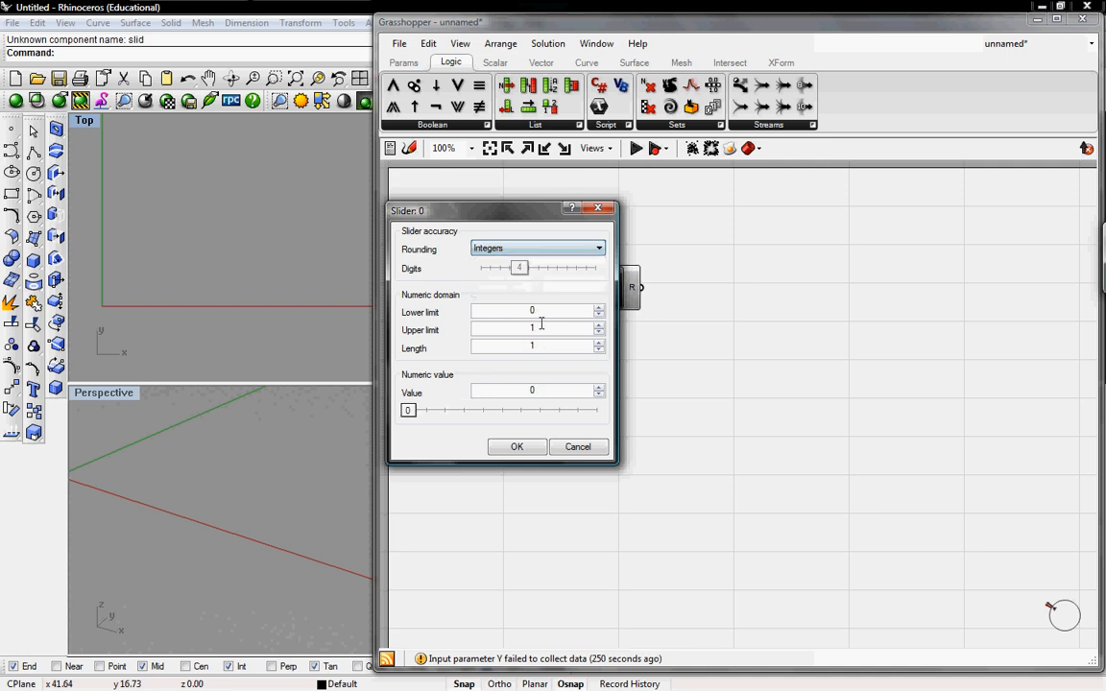
pyautogui.click(534, 346)
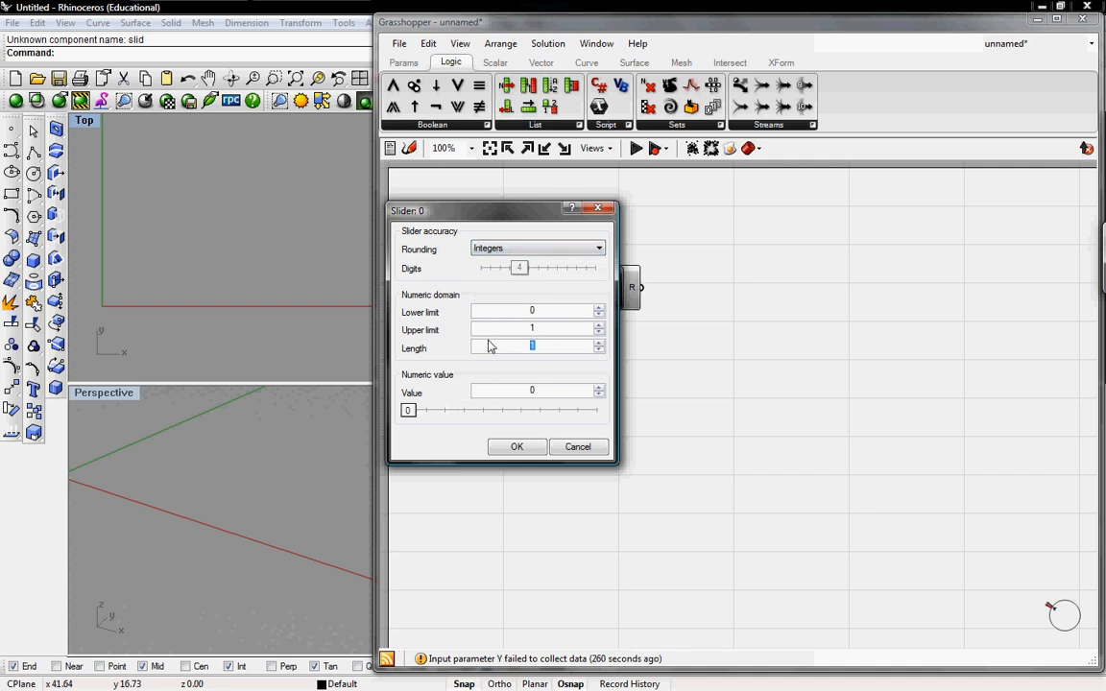
pyautogui.write('40')
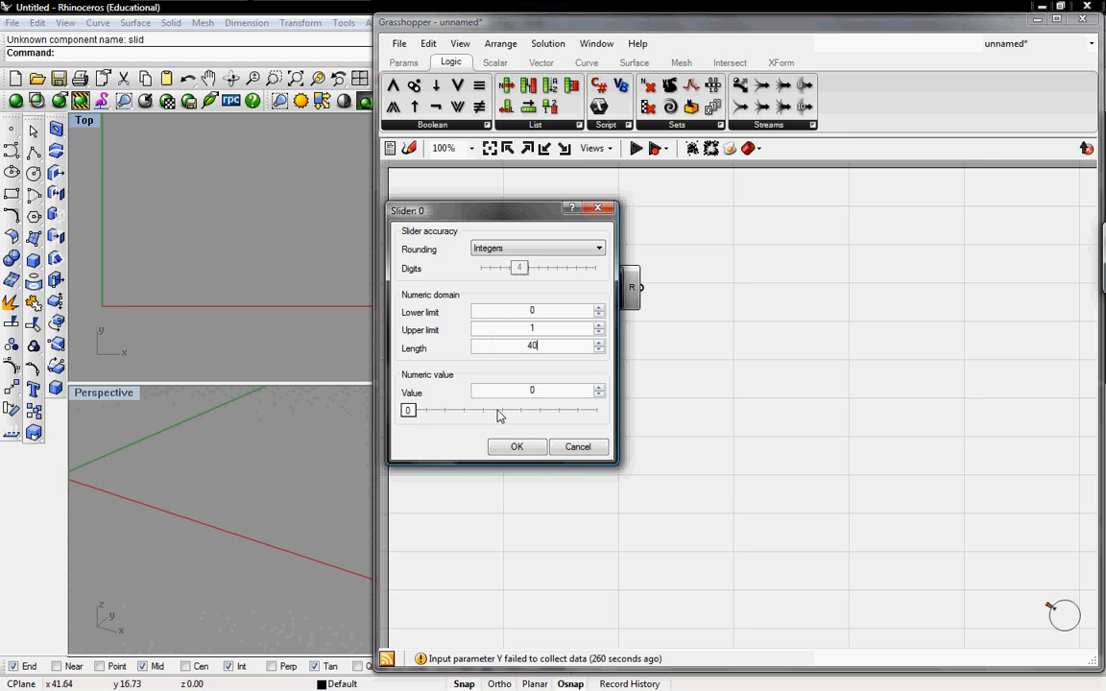
pyautogui.click(517, 445)
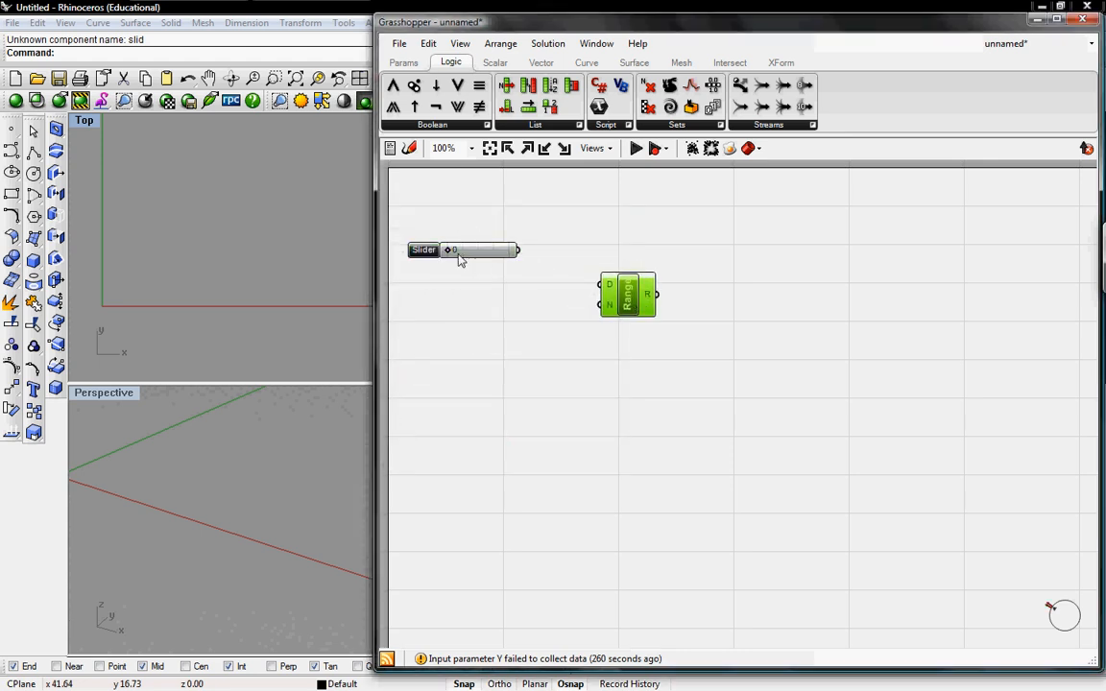
pyautogui.moveTo(451, 250); pyautogui.dragTo(503, 250)
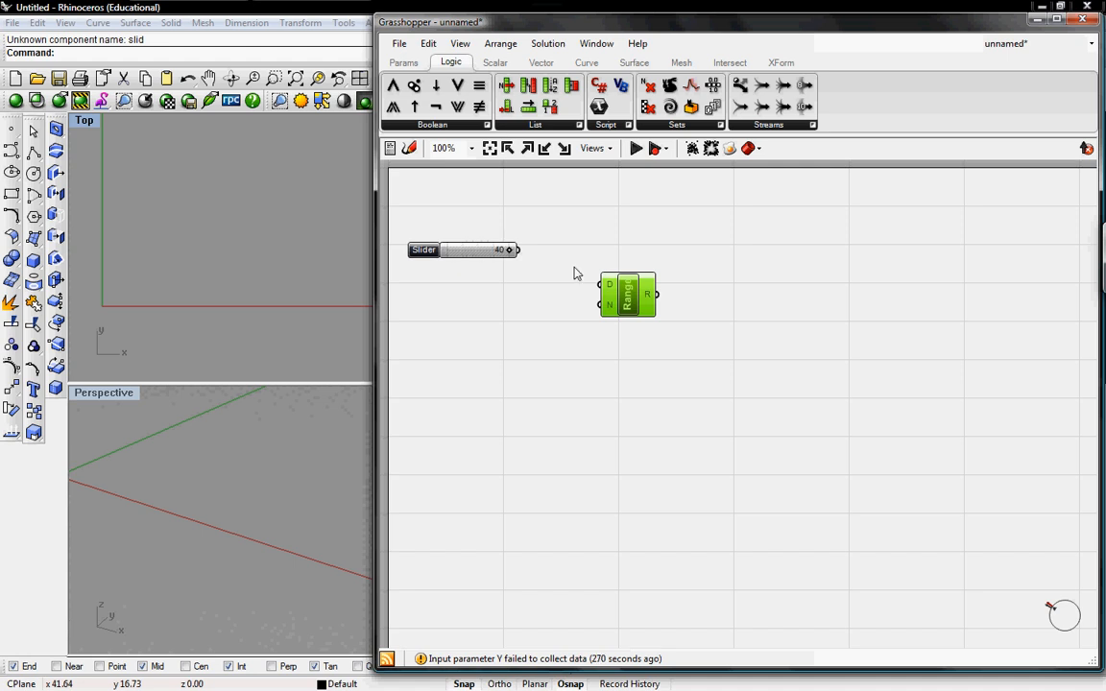
pyautogui.moveTo(509, 249); pyautogui.dragTo(608, 284)
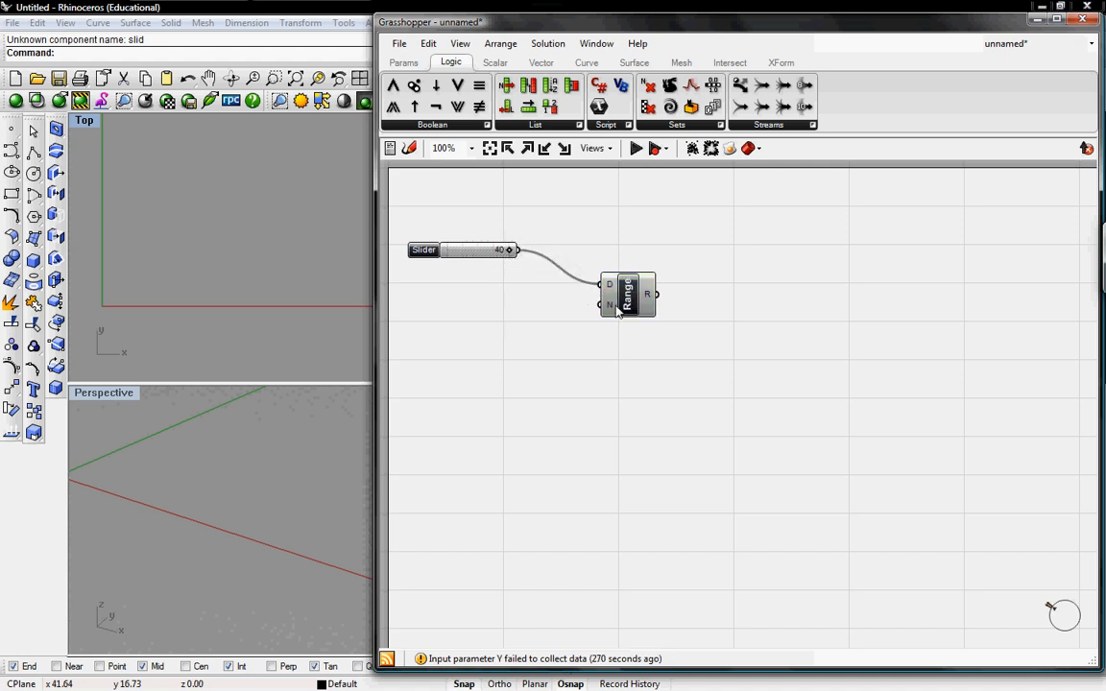
pyautogui.moveTo(607, 305)
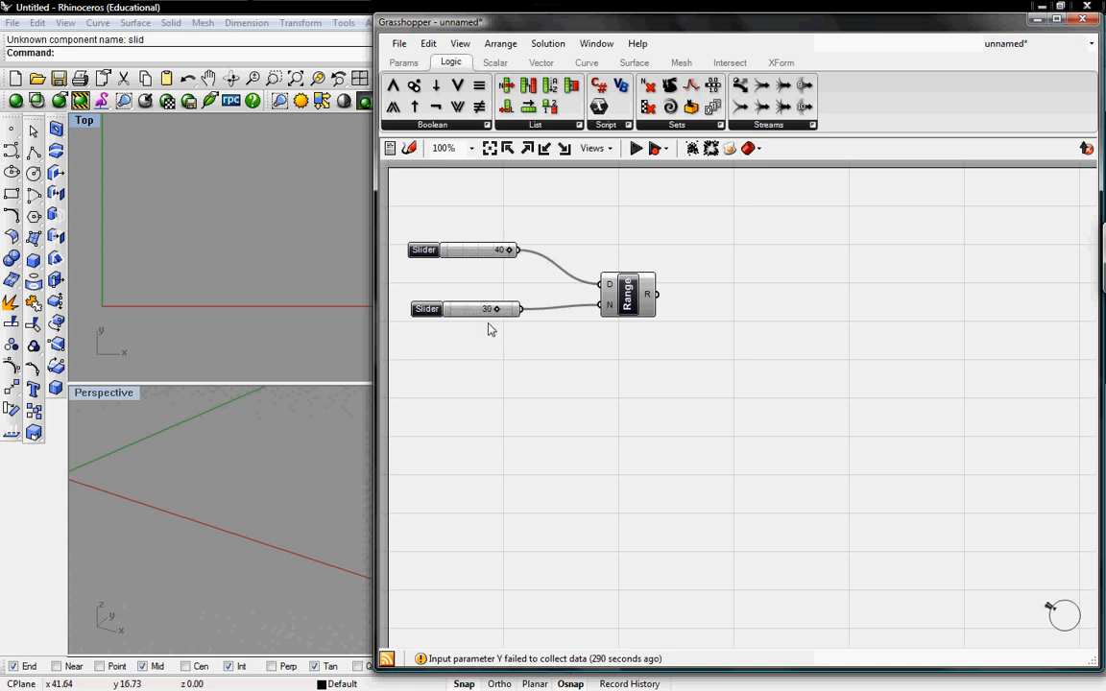
pyautogui.moveTo(580, 290)
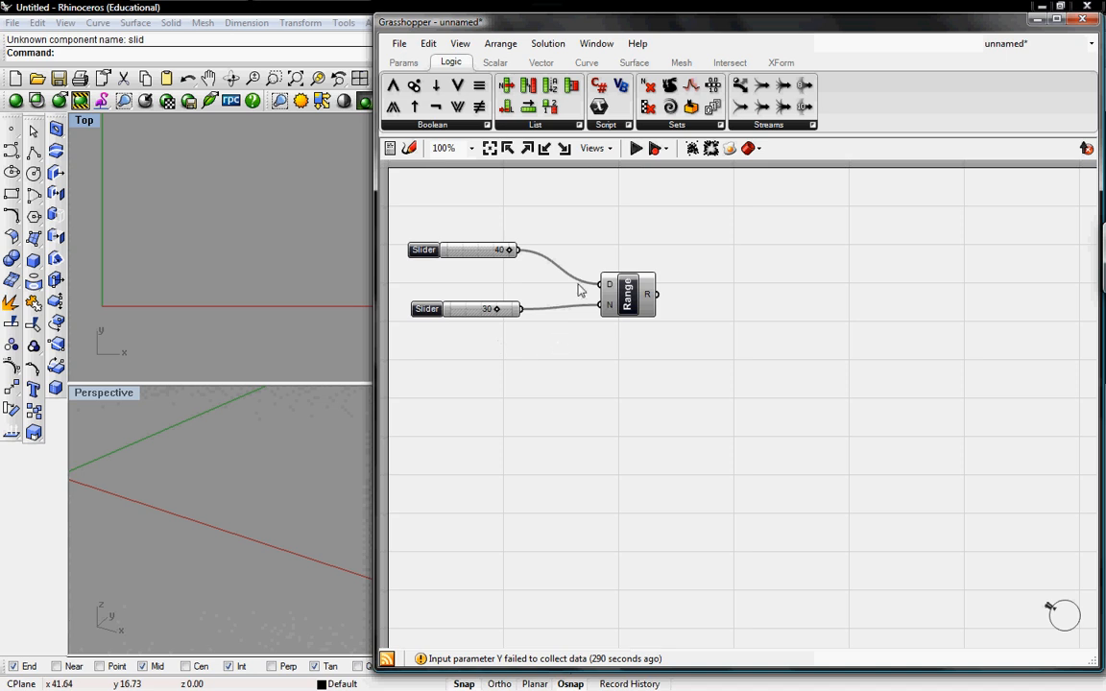
pyautogui.moveTo(652, 223)
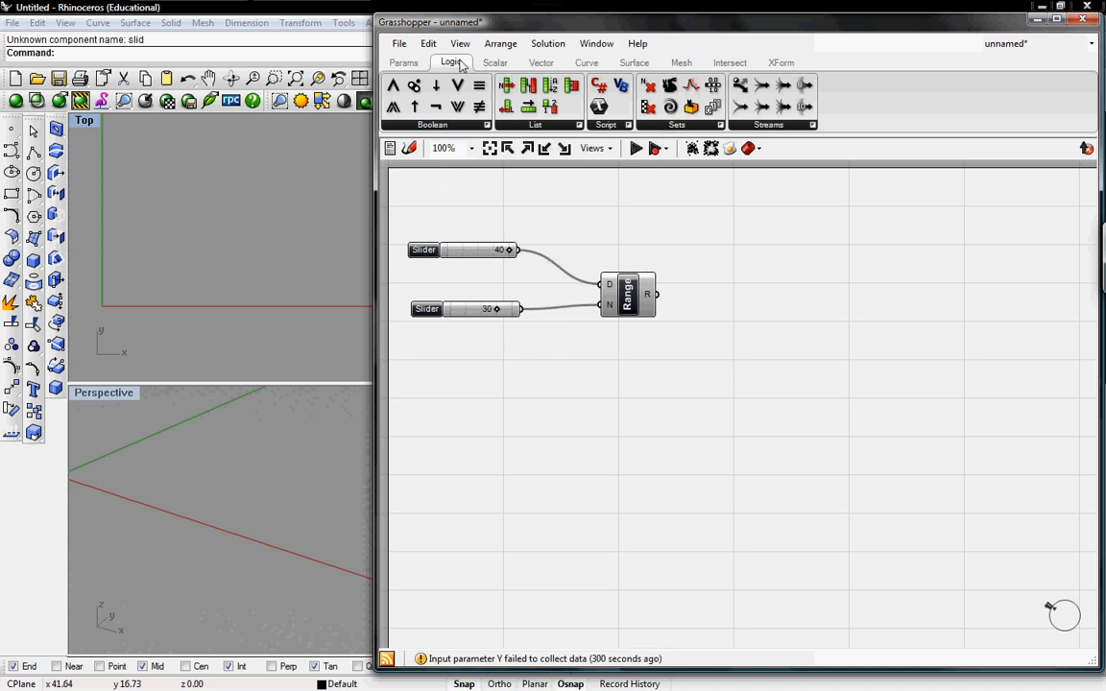
# Step: Wire the Range output into the X input of a Construct Point component, producing a row of points
pyautogui.click(542, 62)
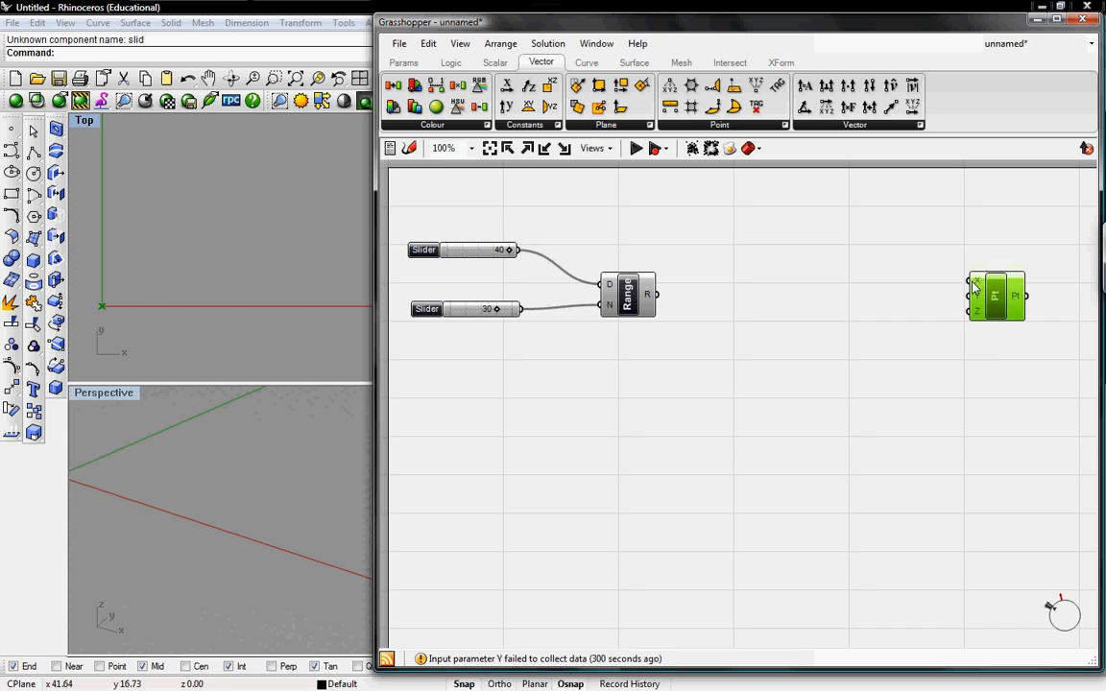
pyautogui.moveTo(975, 284); pyautogui.dragTo(793, 273)
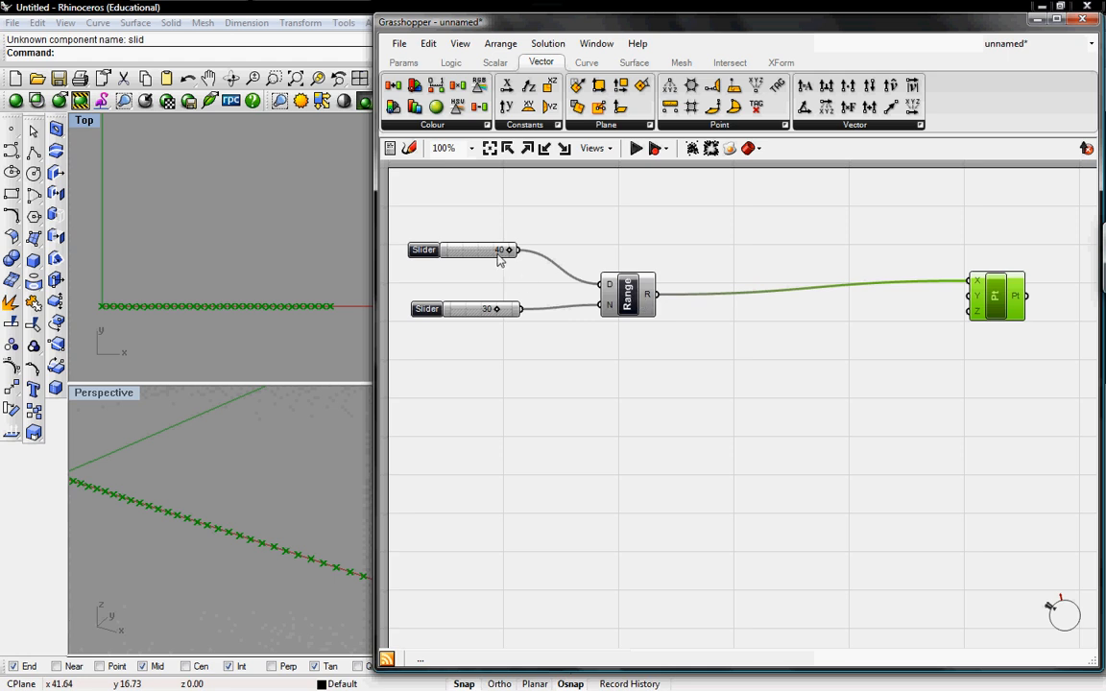
# Step: Try shorter and longer domain values, returning to 40, and leave the step count at 30
pyautogui.moveTo(499, 250); pyautogui.dragTo(484, 250)
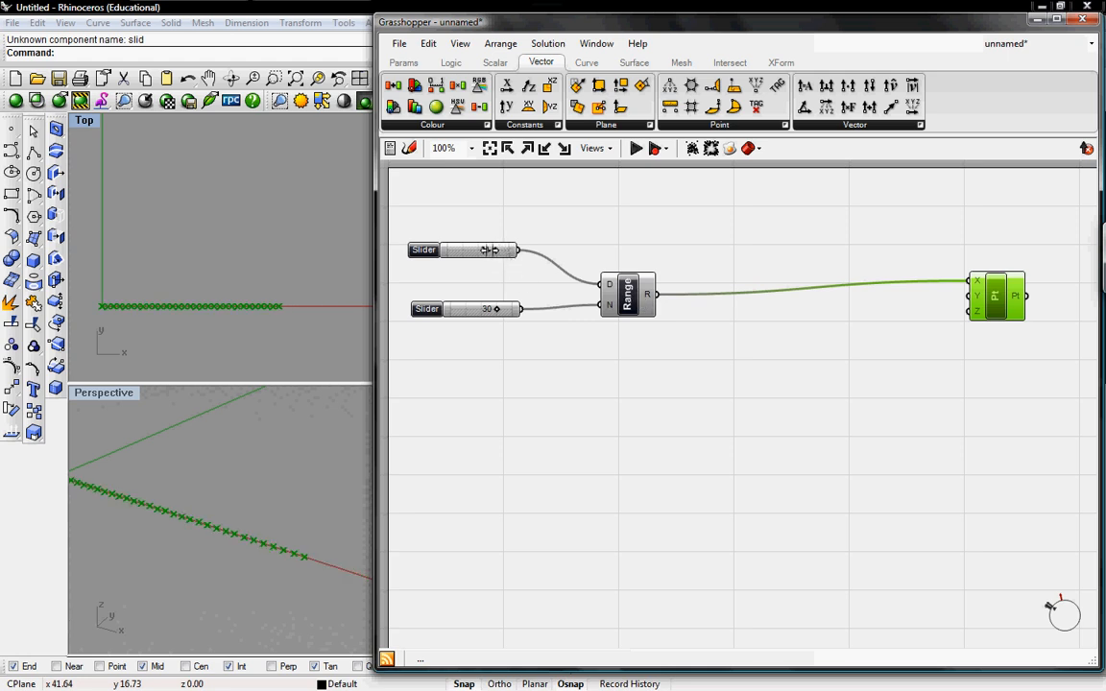
pyautogui.moveTo(461, 250); pyautogui.dragTo(495, 250)
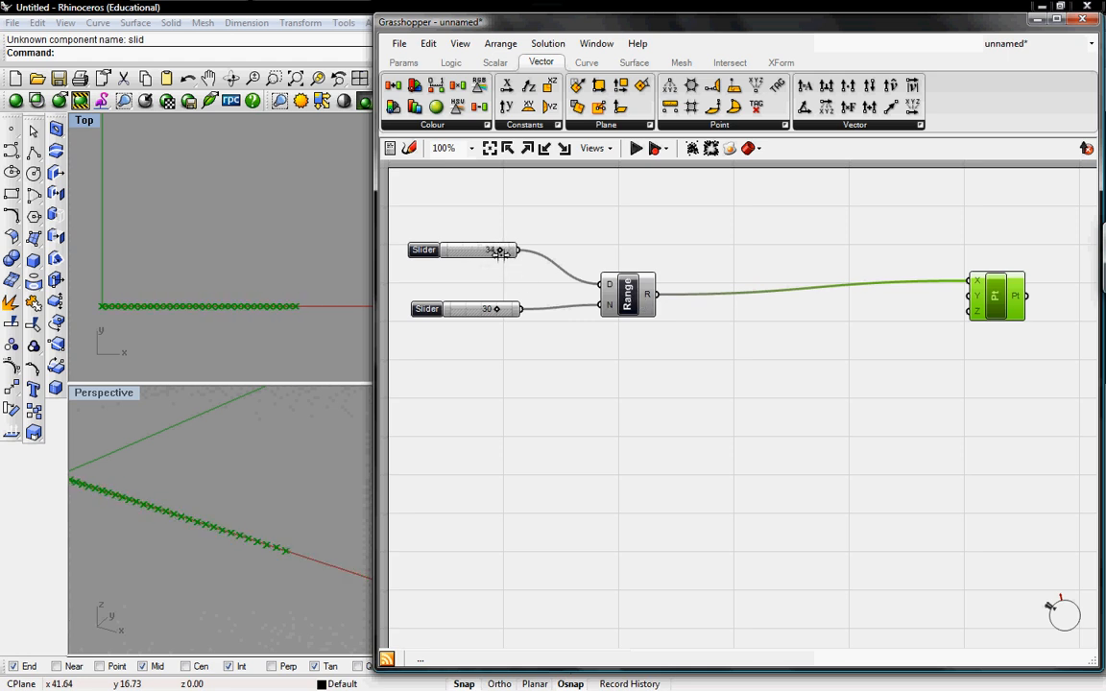
pyautogui.moveTo(499, 250); pyautogui.dragTo(470, 249)
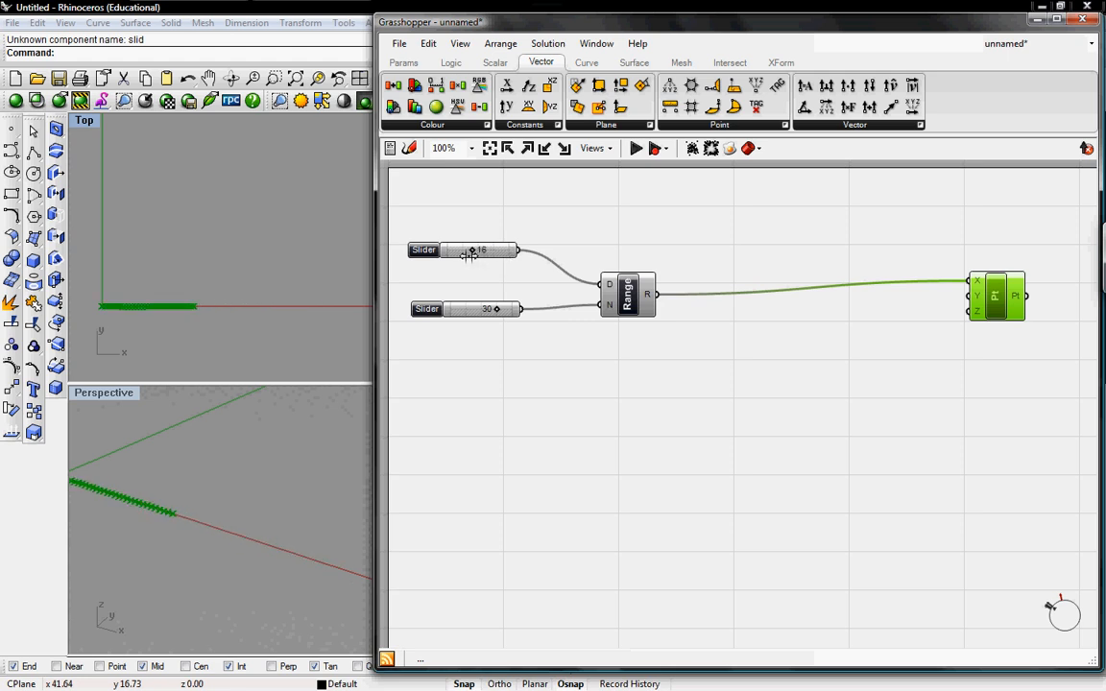
pyautogui.moveTo(473, 249); pyautogui.dragTo(489, 250)
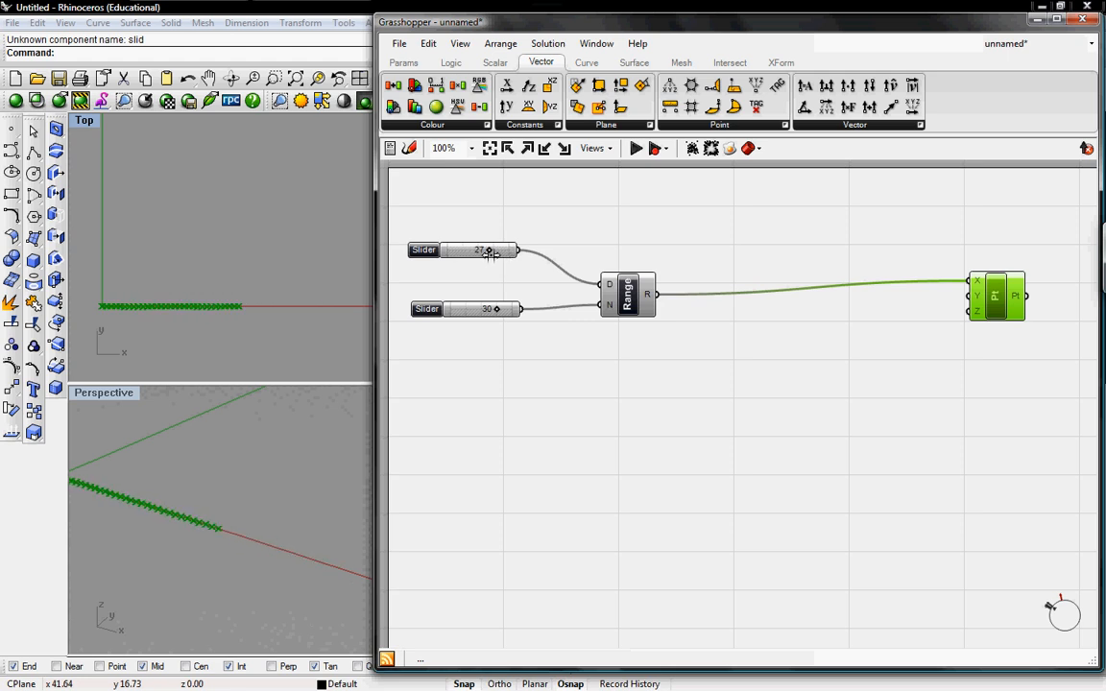
pyautogui.moveTo(487, 249); pyautogui.dragTo(498, 249)
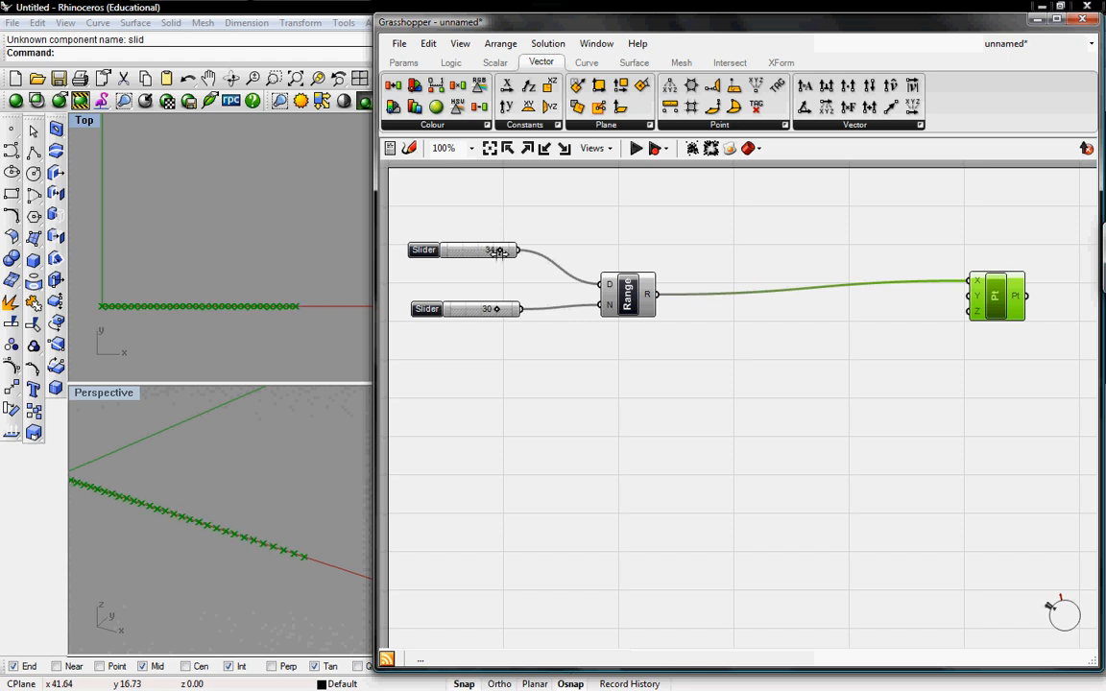
pyautogui.moveTo(496, 250); pyautogui.dragTo(509, 249)
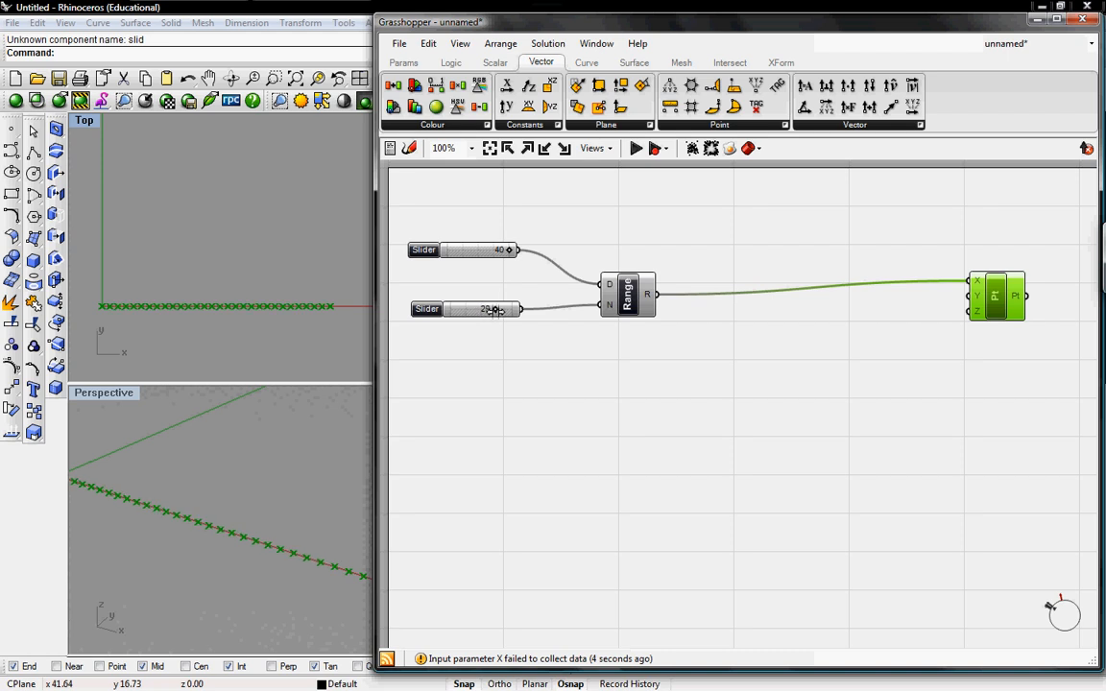
pyautogui.moveTo(490, 309); pyautogui.dragTo(496, 309)
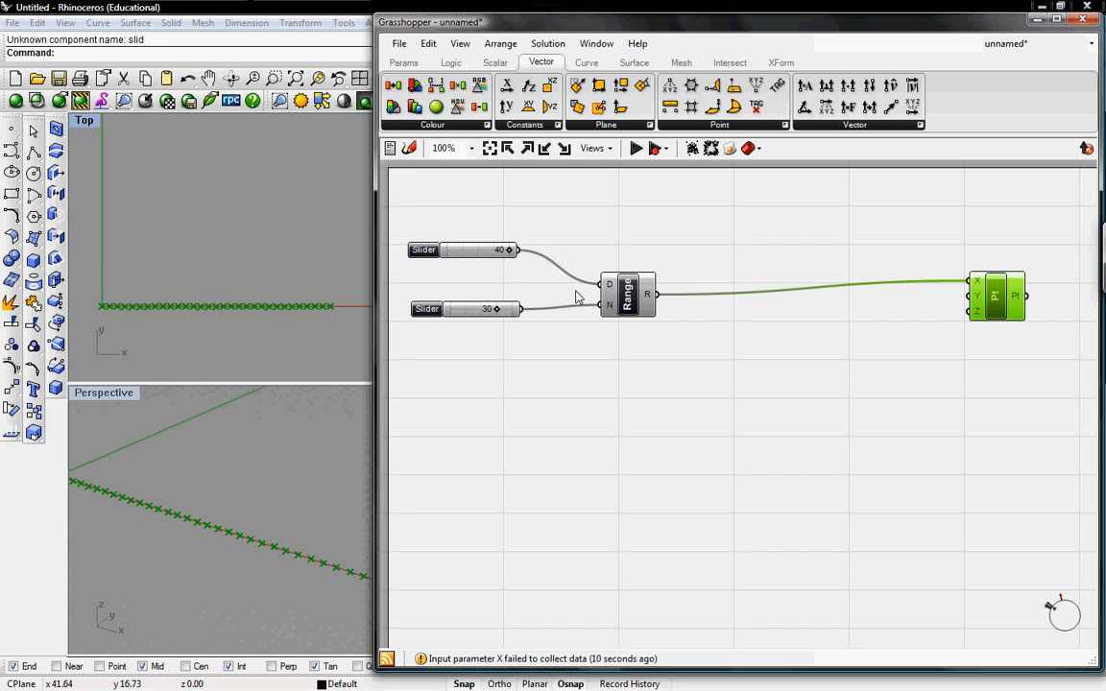
pyautogui.moveTo(525, 225)
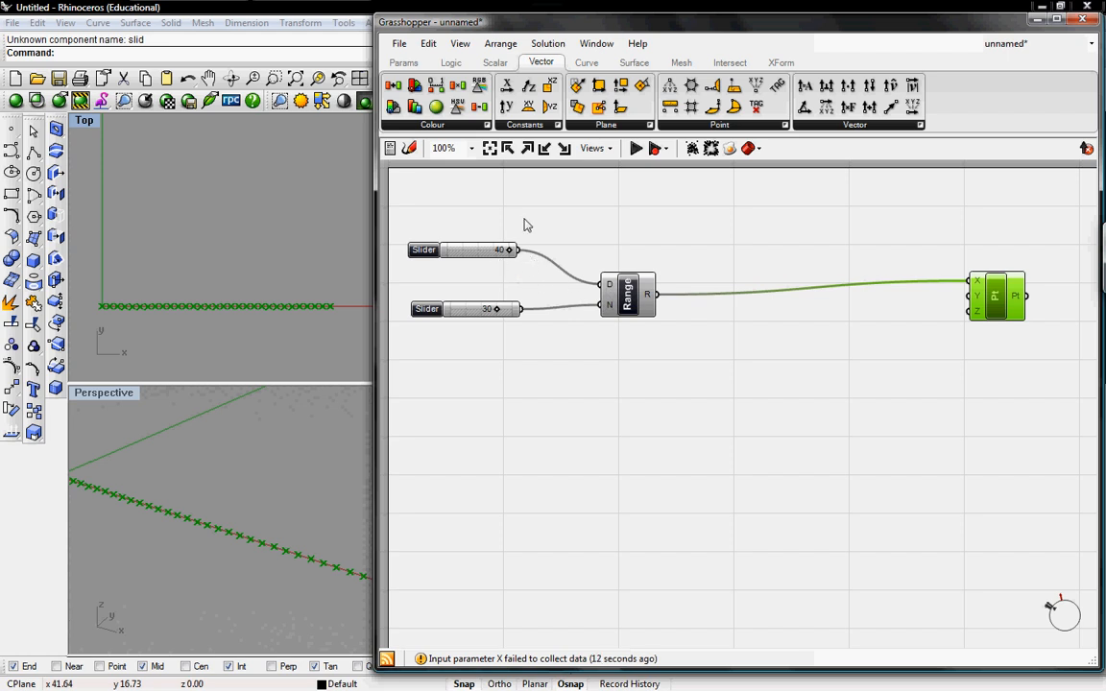
# Step: Add an Interval (Construct Domain) component from Scalar > Interval and arrange a slider beside it
pyautogui.click(449, 62)
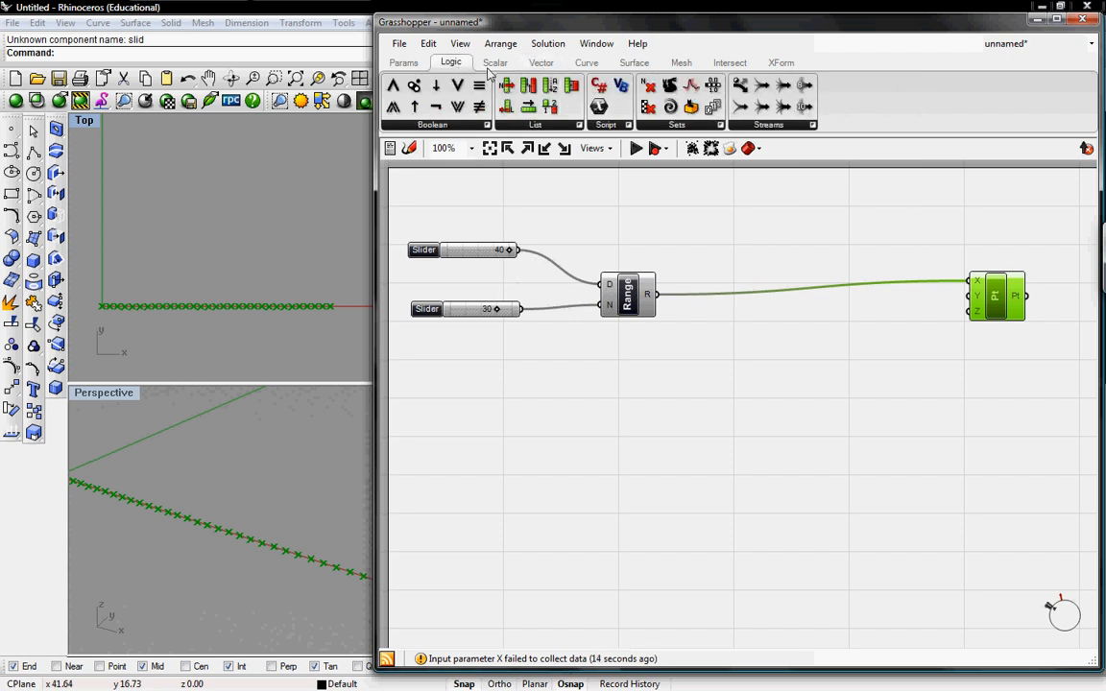
pyautogui.click(496, 61)
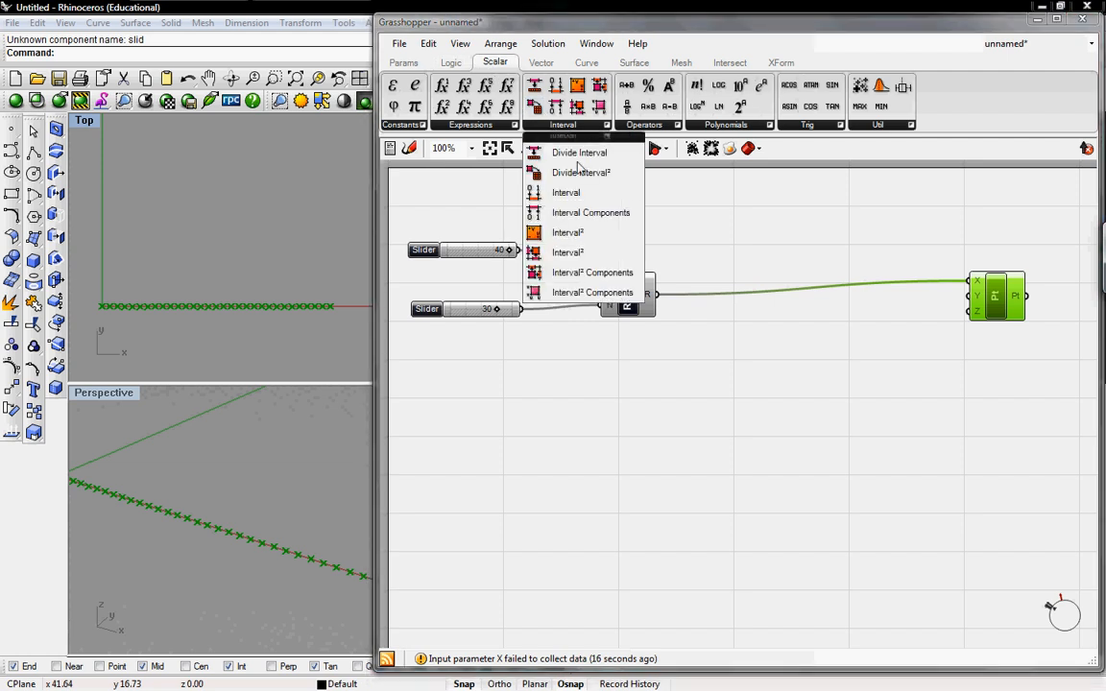
pyautogui.click(592, 211)
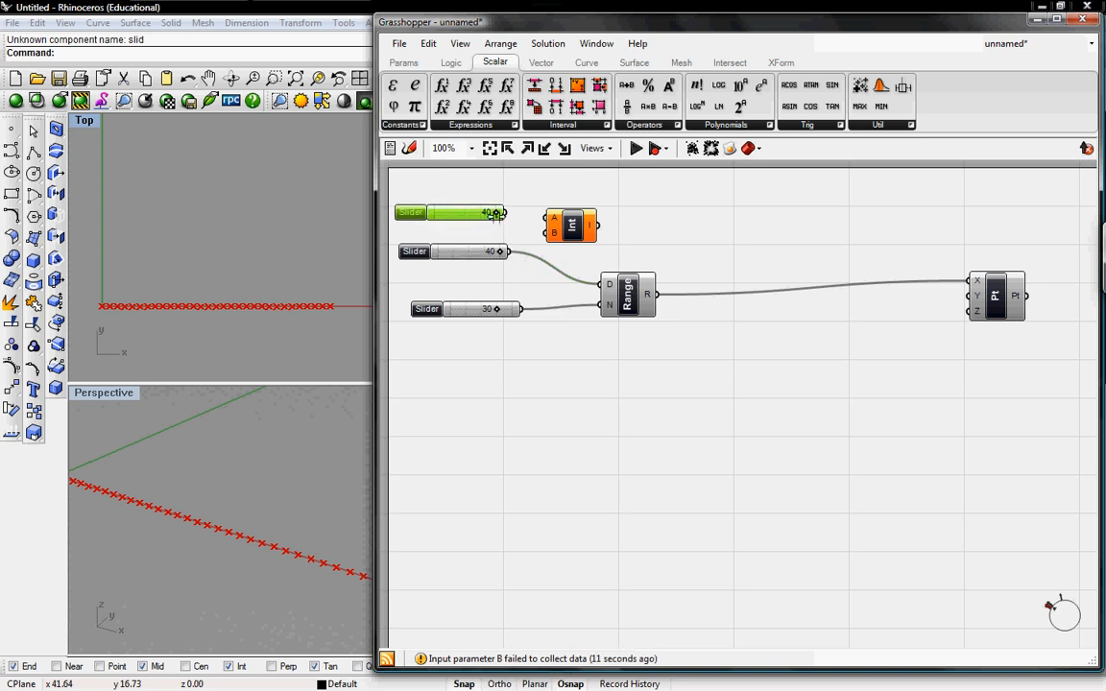
pyautogui.moveTo(497, 211); pyautogui.dragTo(451, 211)
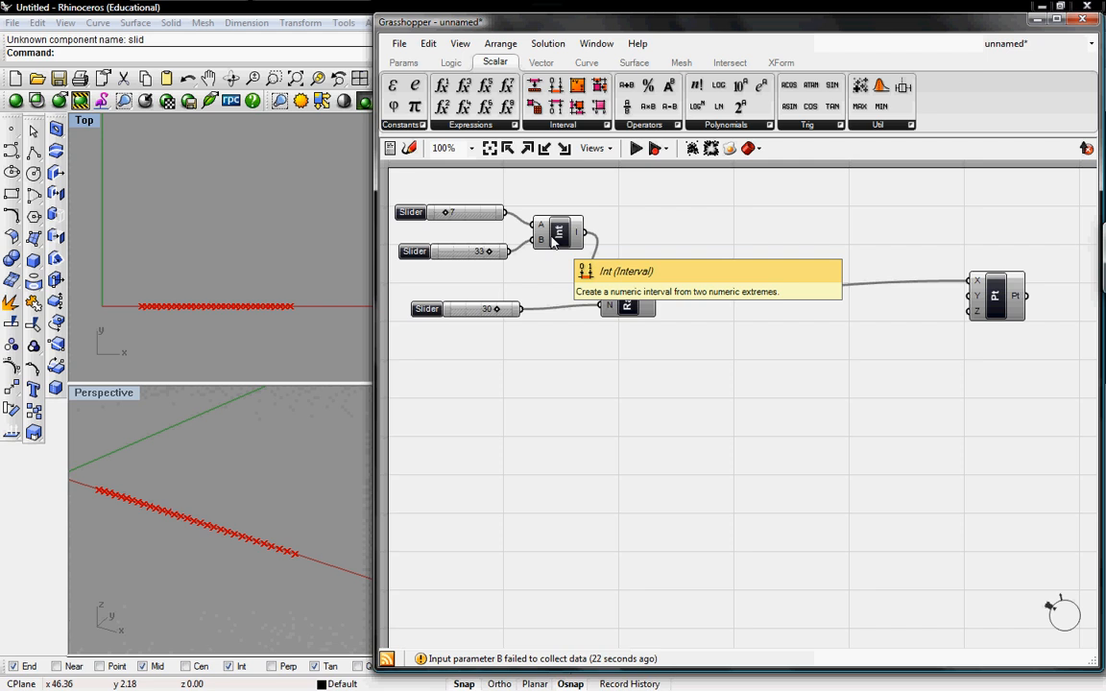
pyautogui.moveTo(726, 357)
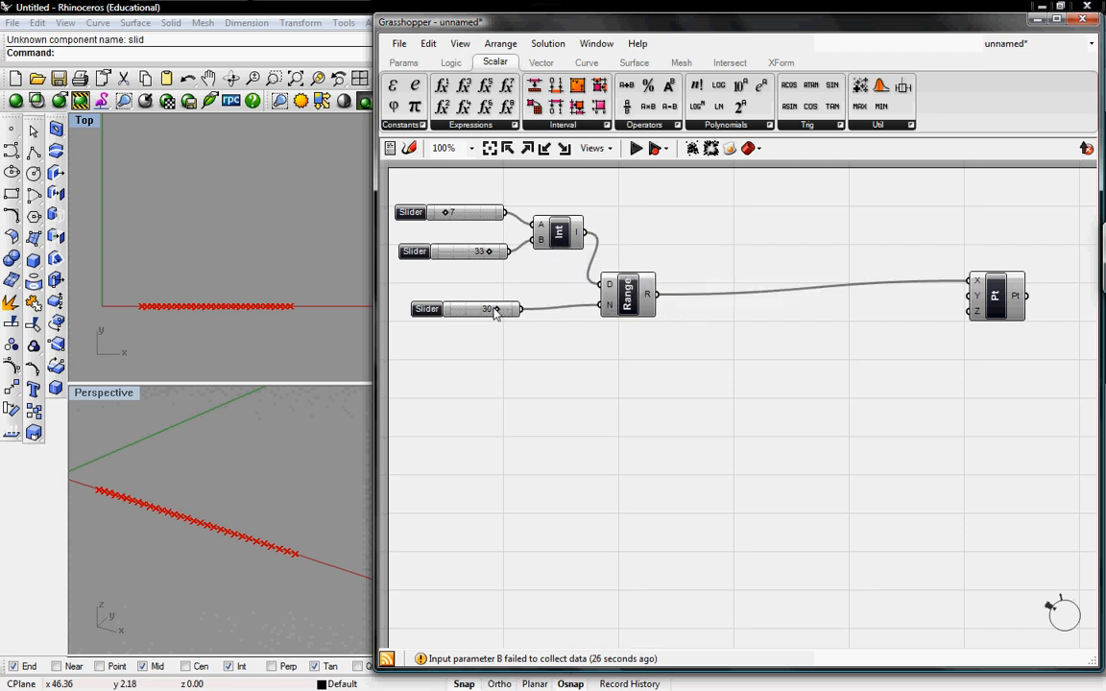
pyautogui.moveTo(772, 292)
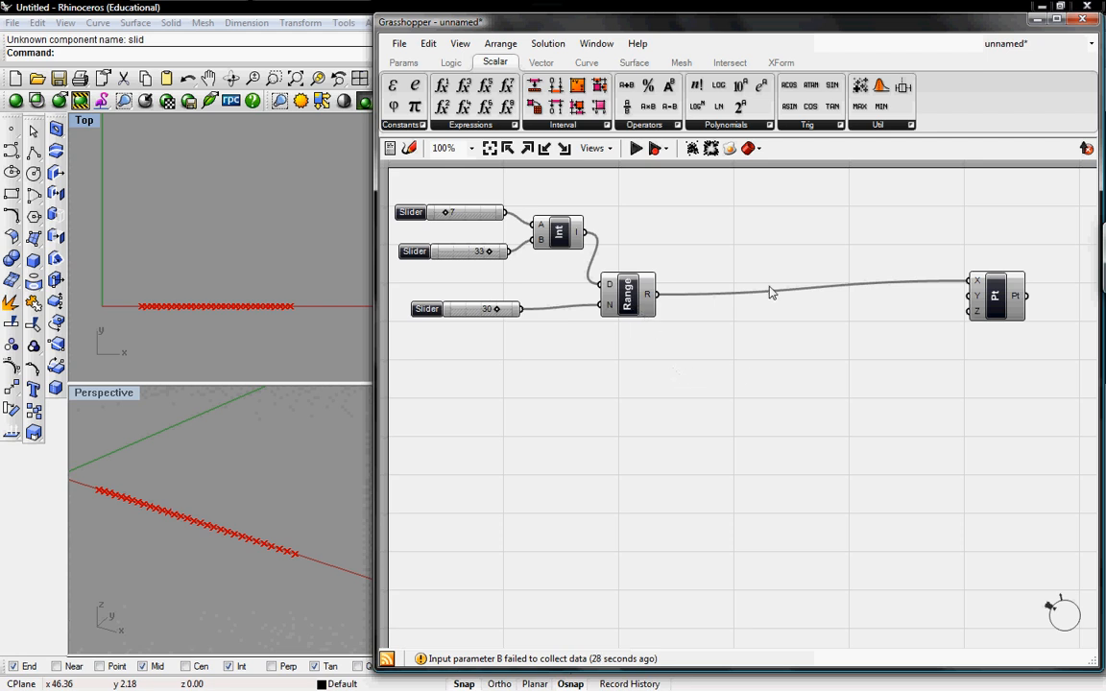
pyautogui.moveTo(831, 85)
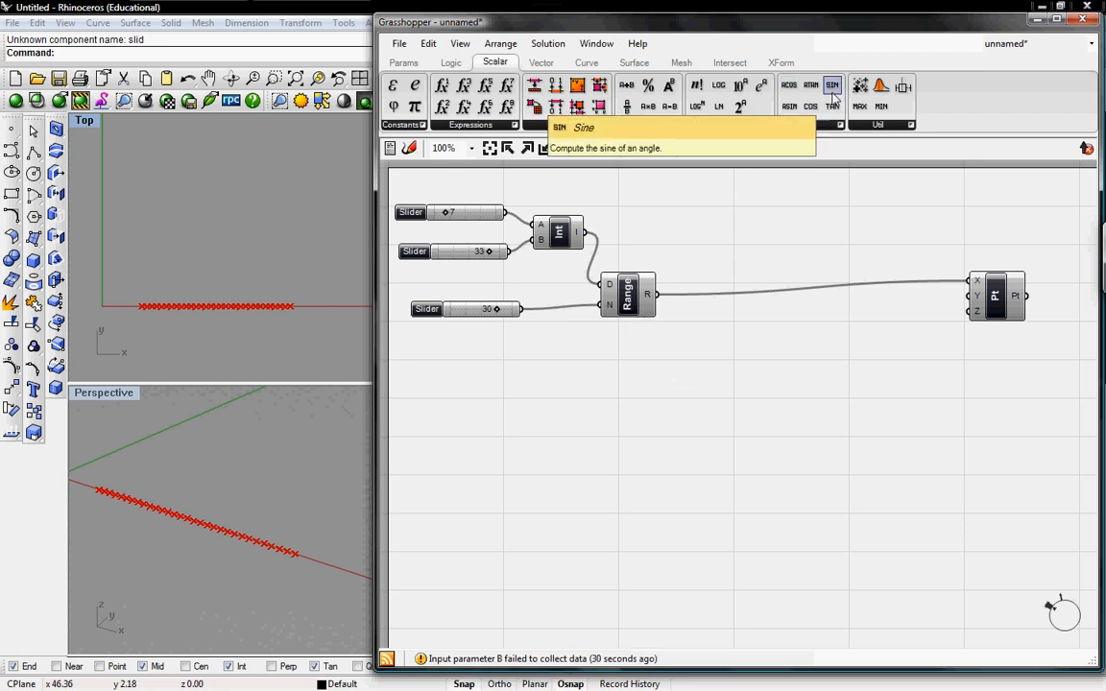
# Step: Place a Sine component to run the Range output into the points' Y coordinates
pyautogui.click(831, 85)
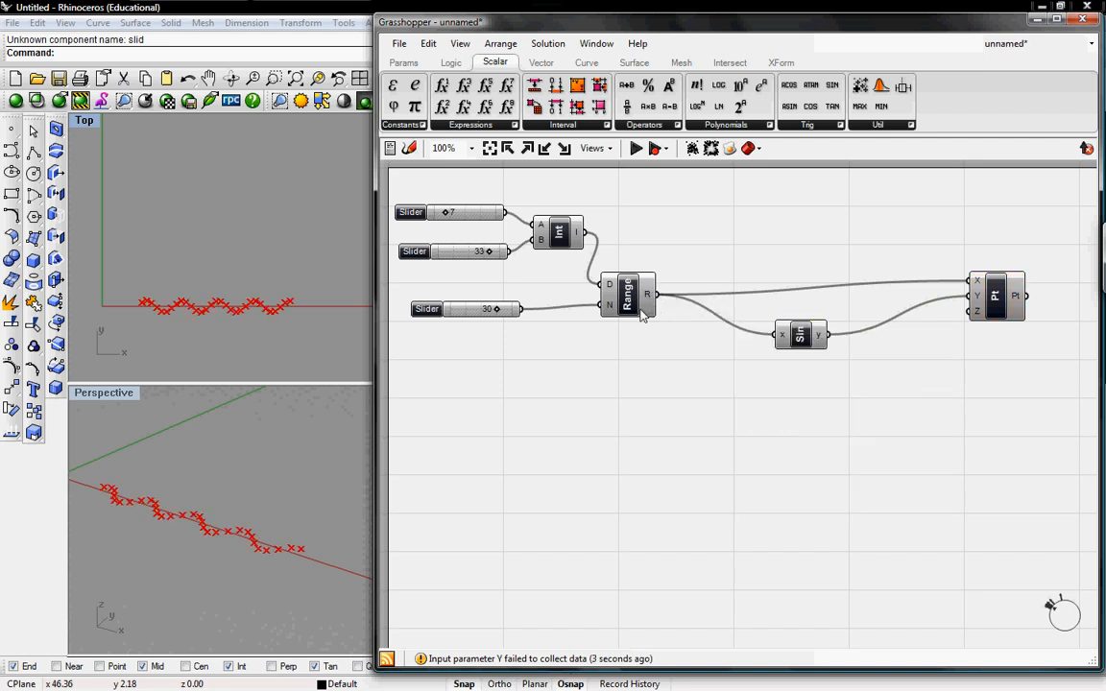
pyautogui.moveTo(136, 295)
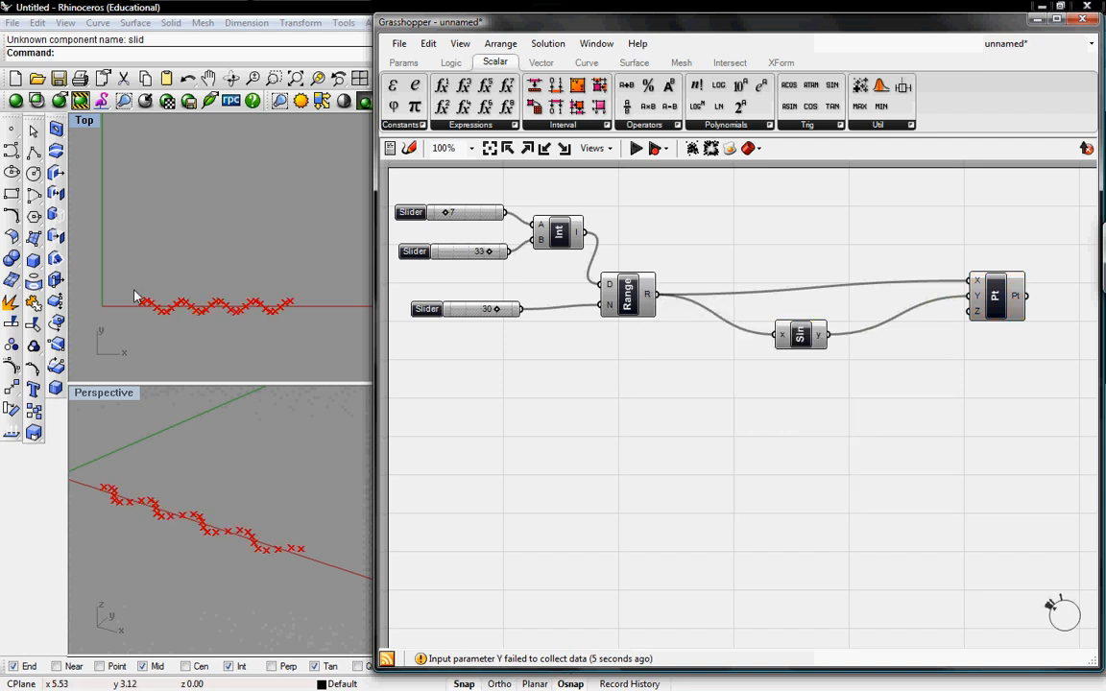
pyautogui.moveTo(169, 319)
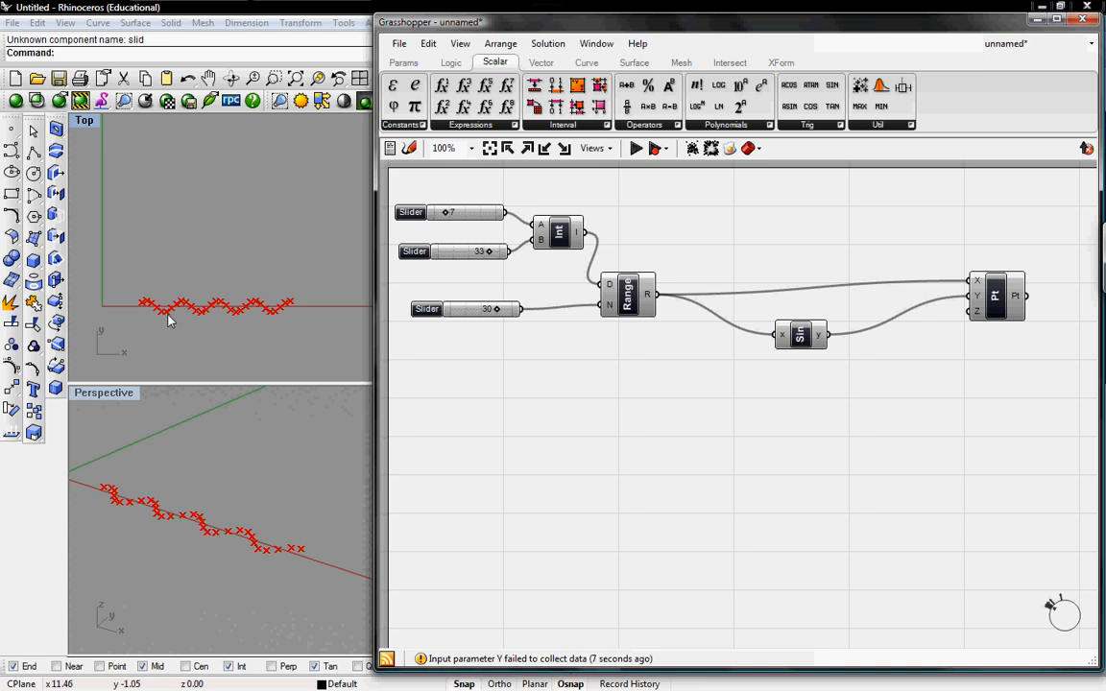
pyautogui.moveTo(599, 305)
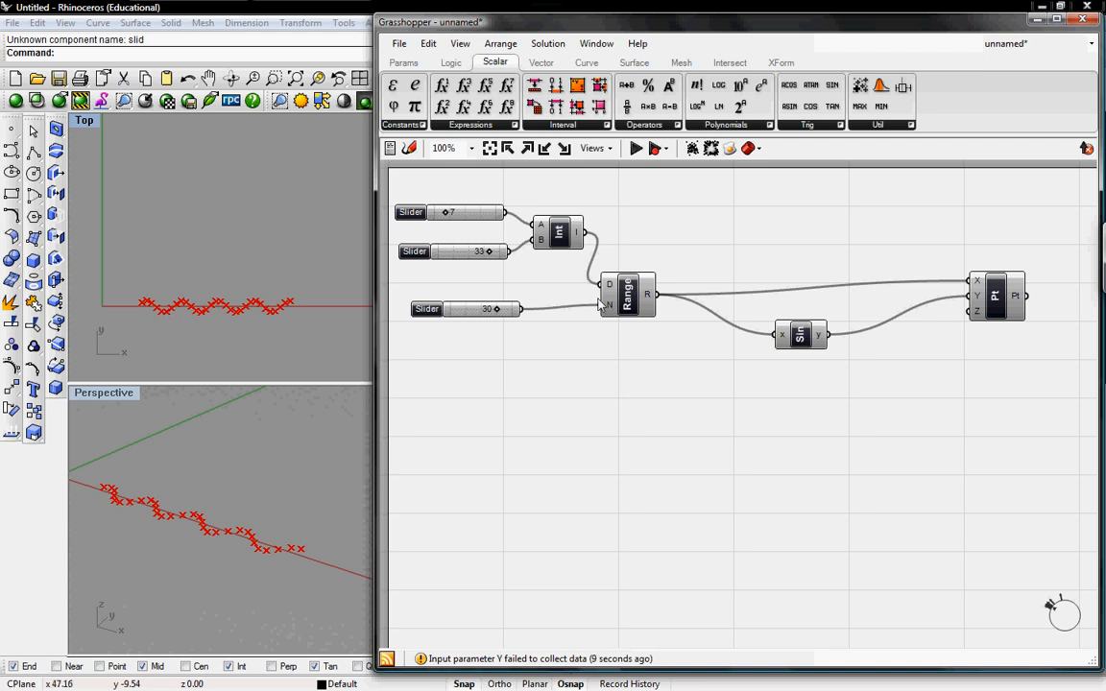
pyautogui.moveTo(663, 307)
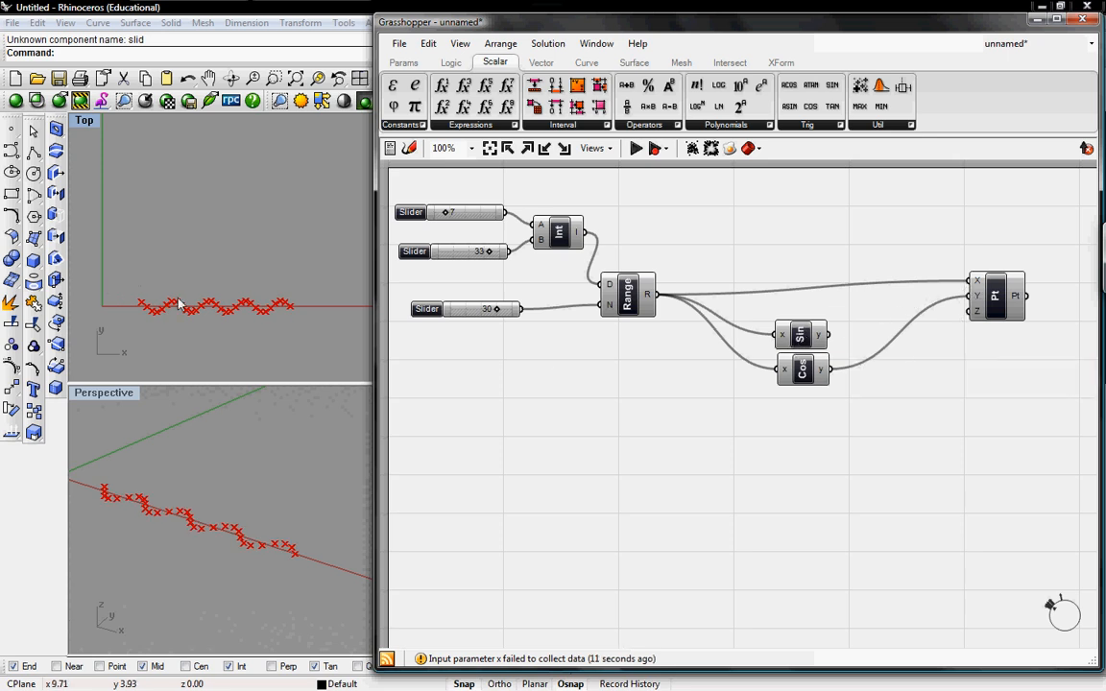
pyautogui.moveTo(799, 336)
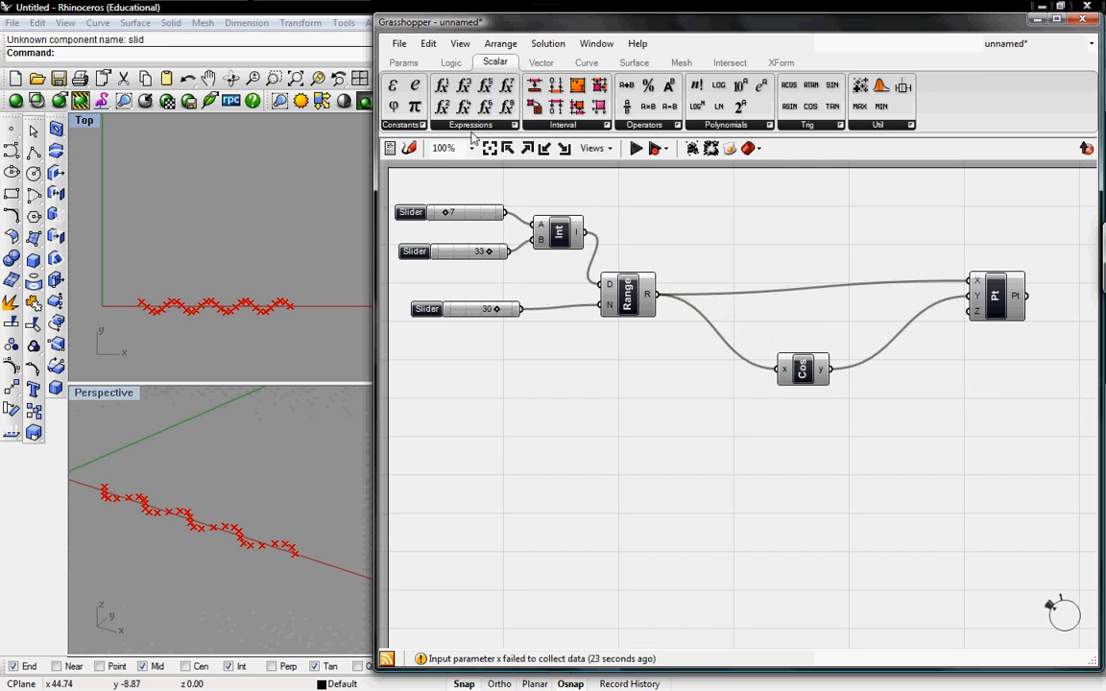
pyautogui.moveTo(802, 368)
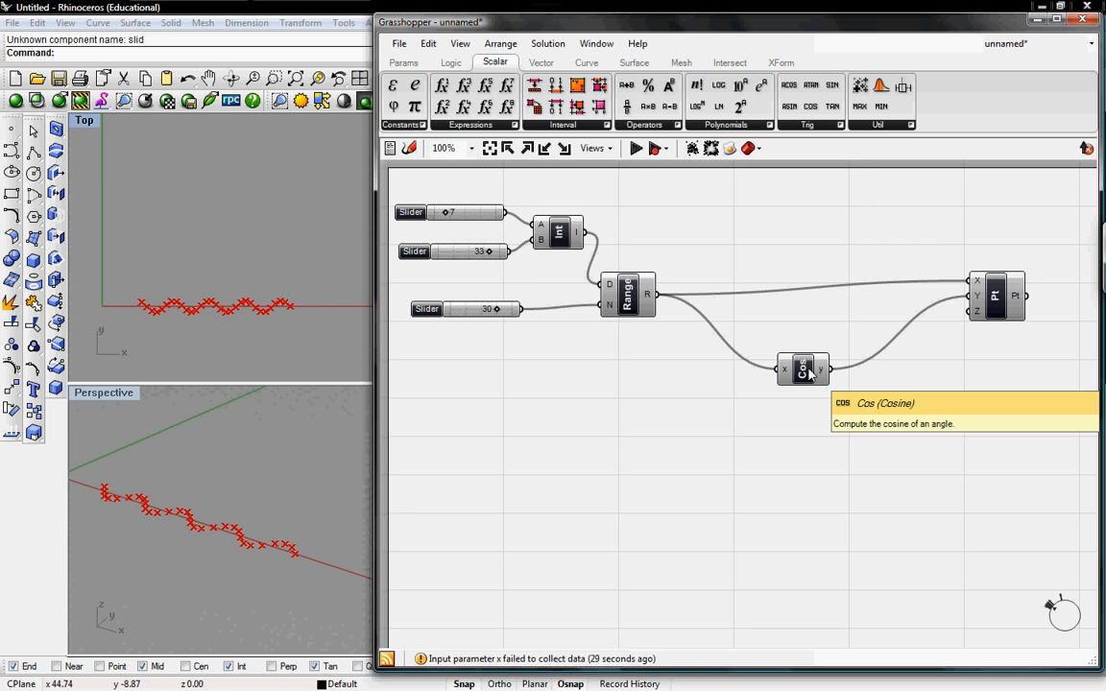
# Step: Add a three-variable F(x,y,z) expression component from Scalar > Expressions below the Cosine
pyautogui.click(726, 124)
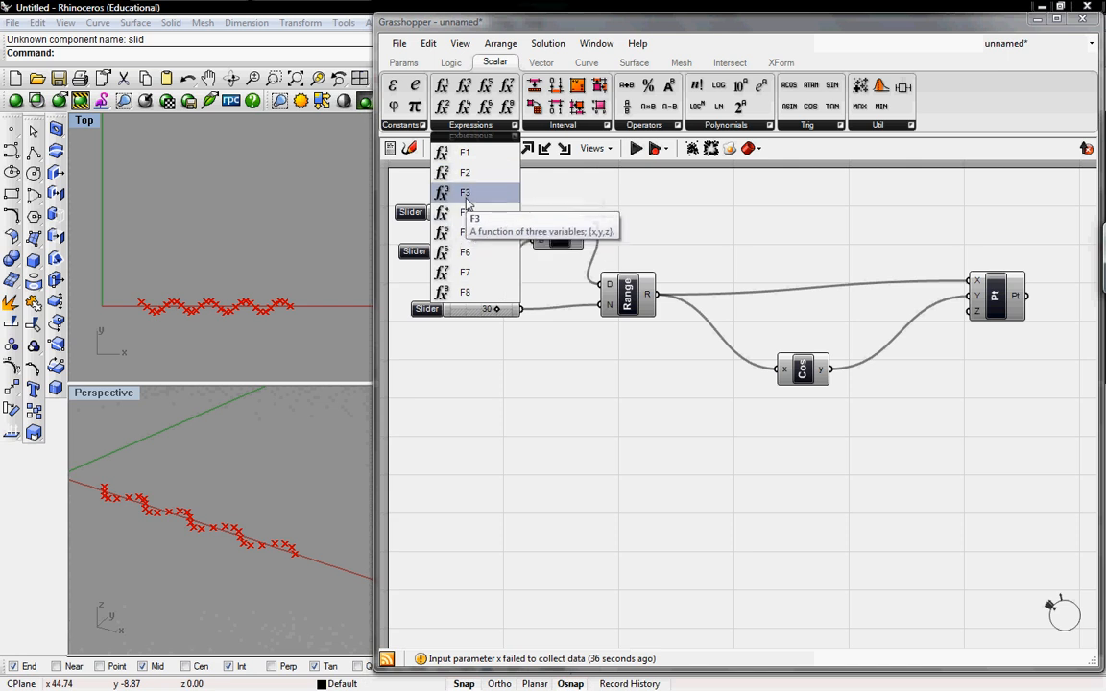
pyautogui.moveTo(468, 211)
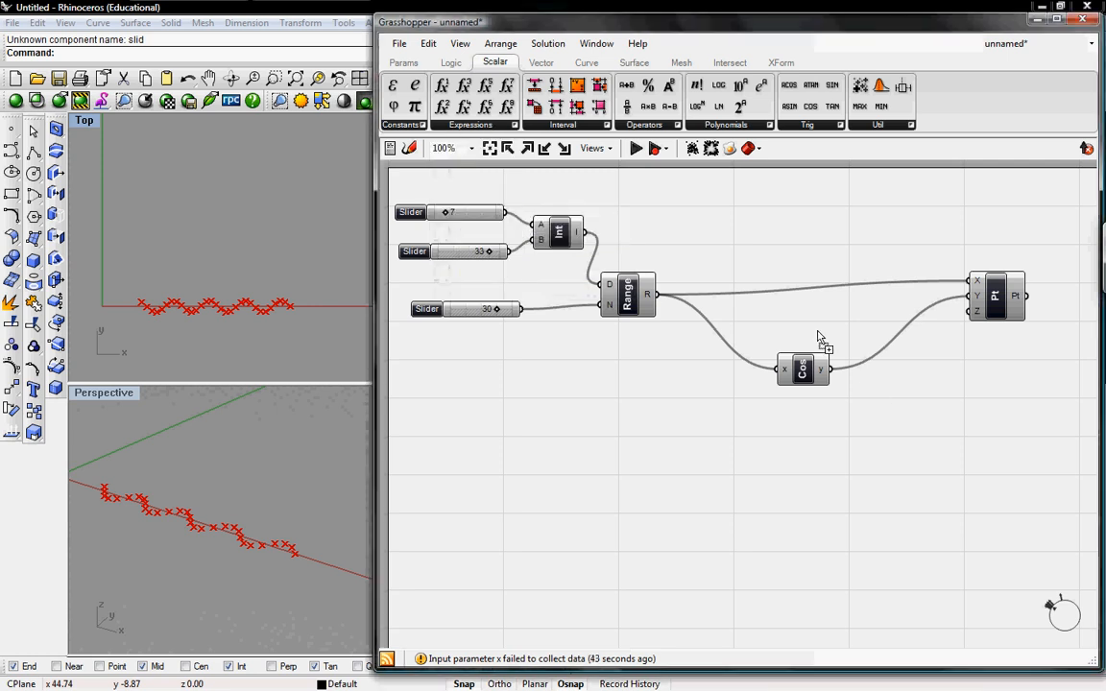
pyautogui.click(803, 430)
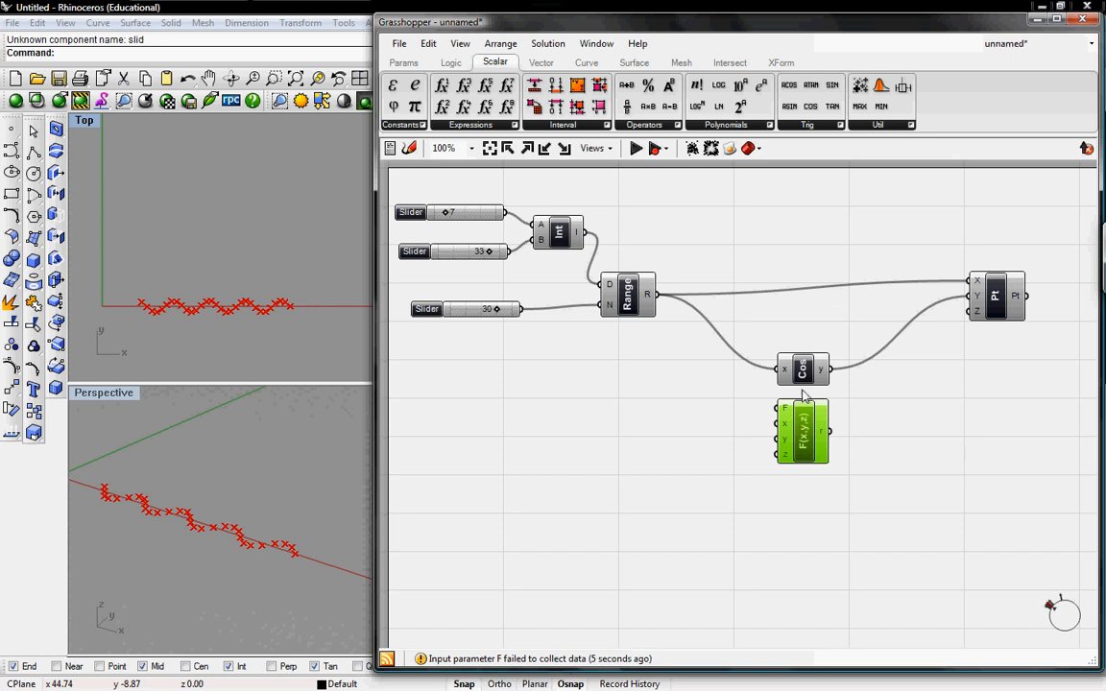
pyautogui.moveTo(804, 375)
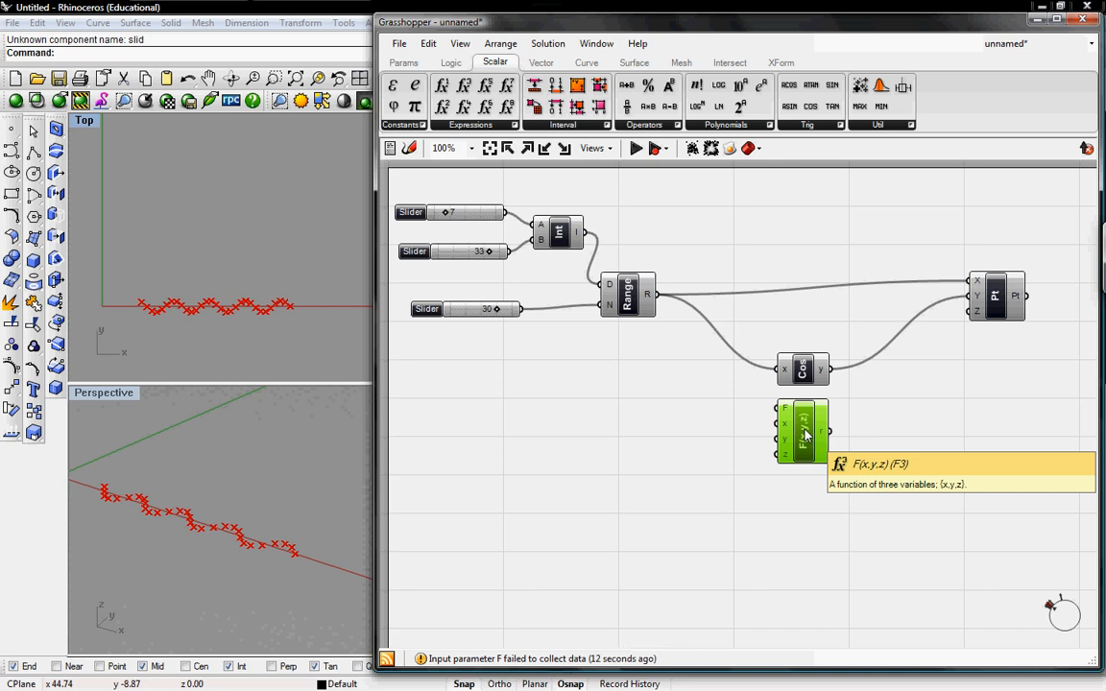
# Step: Set the F(x,y,z) component's formula to z*sin(y*x) in the Expression Designer and confirm it
pyautogui.doubleClick(802, 430)
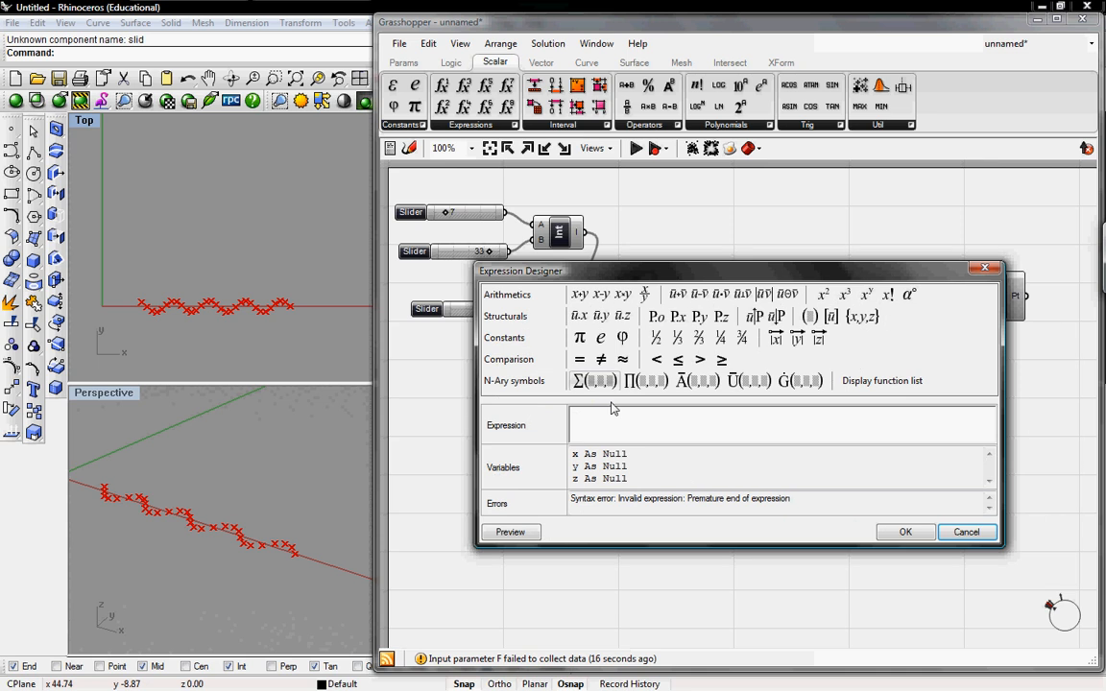
pyautogui.click(610, 424)
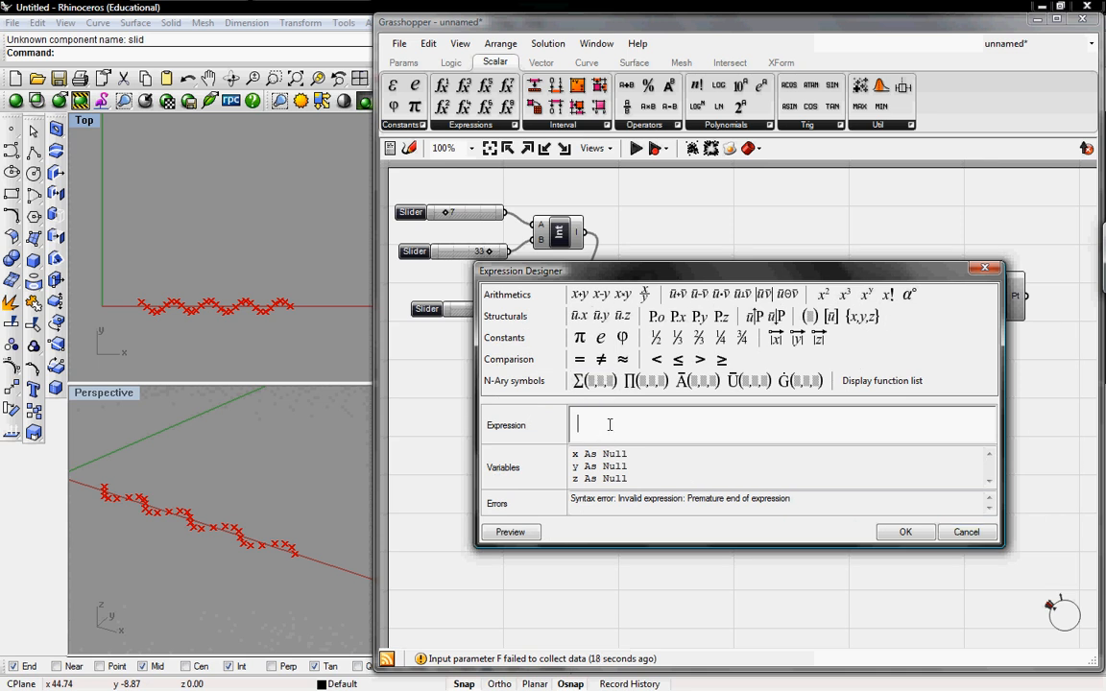
pyautogui.moveTo(645, 380)
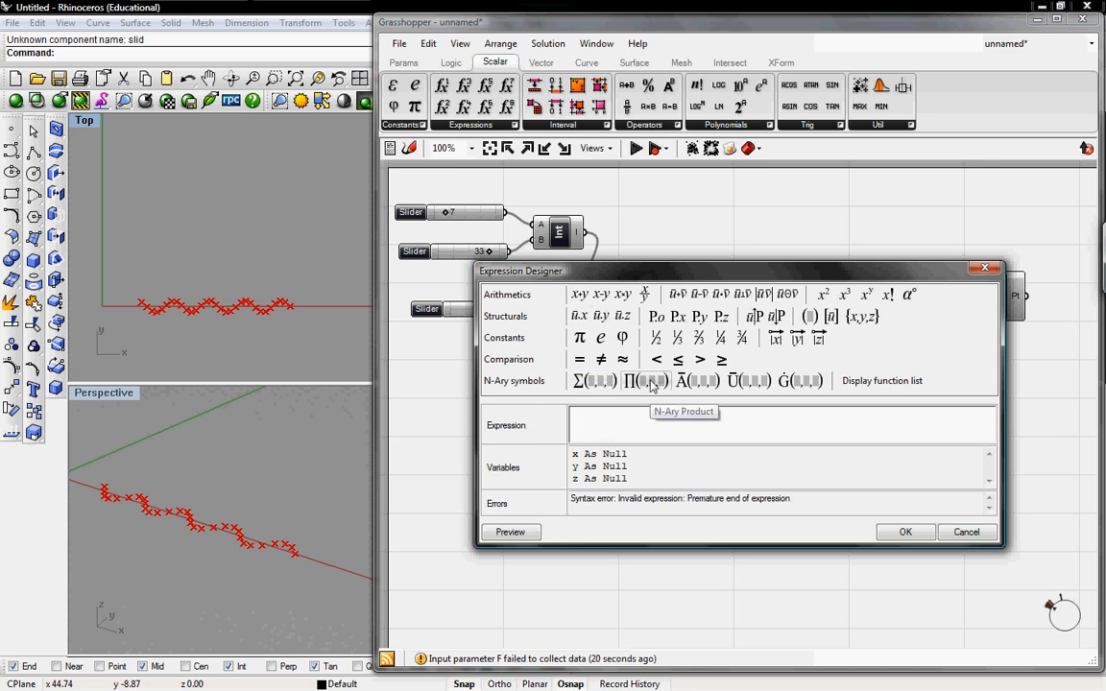
pyautogui.write('sin')
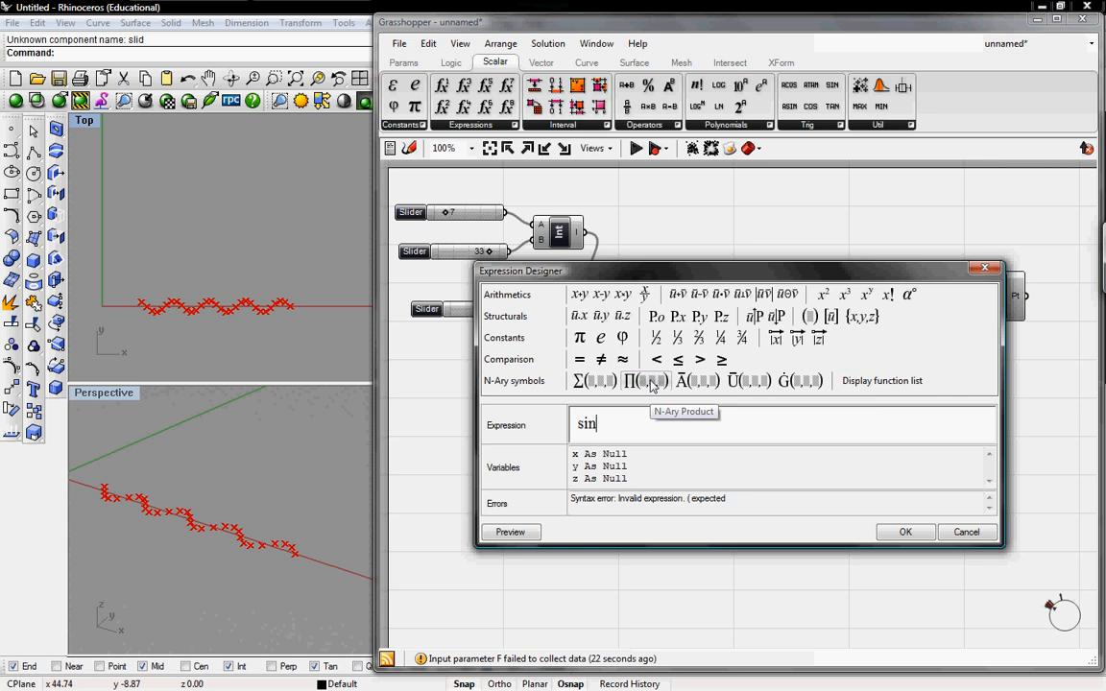
pyautogui.write('(')
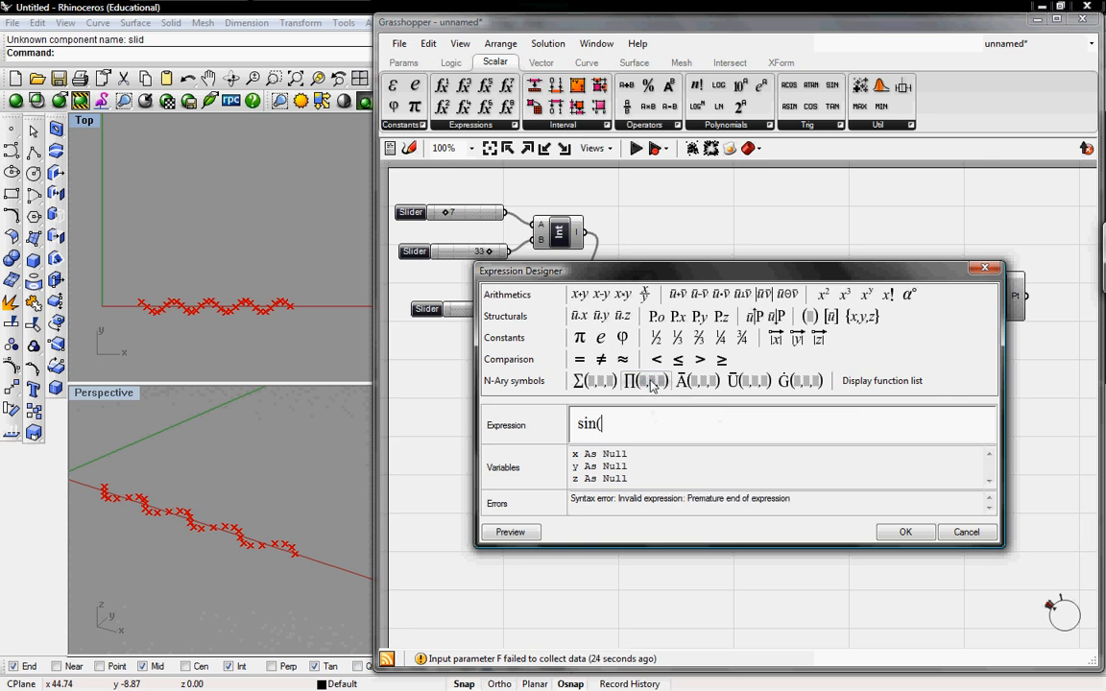
pyautogui.write(')')
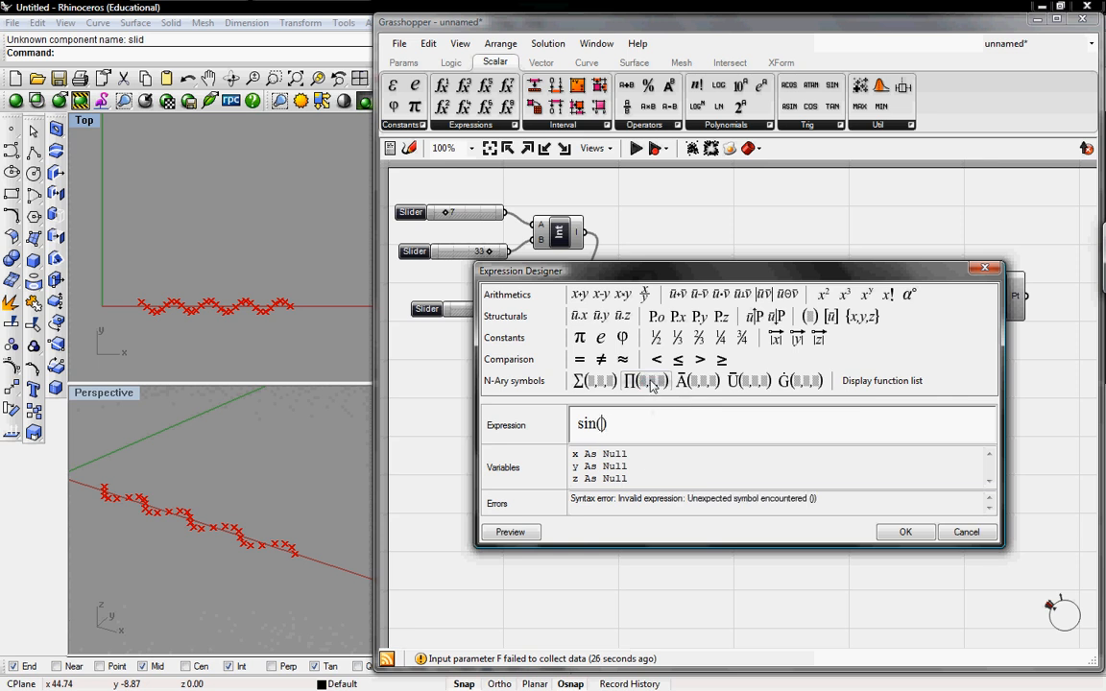
pyautogui.write('y*')
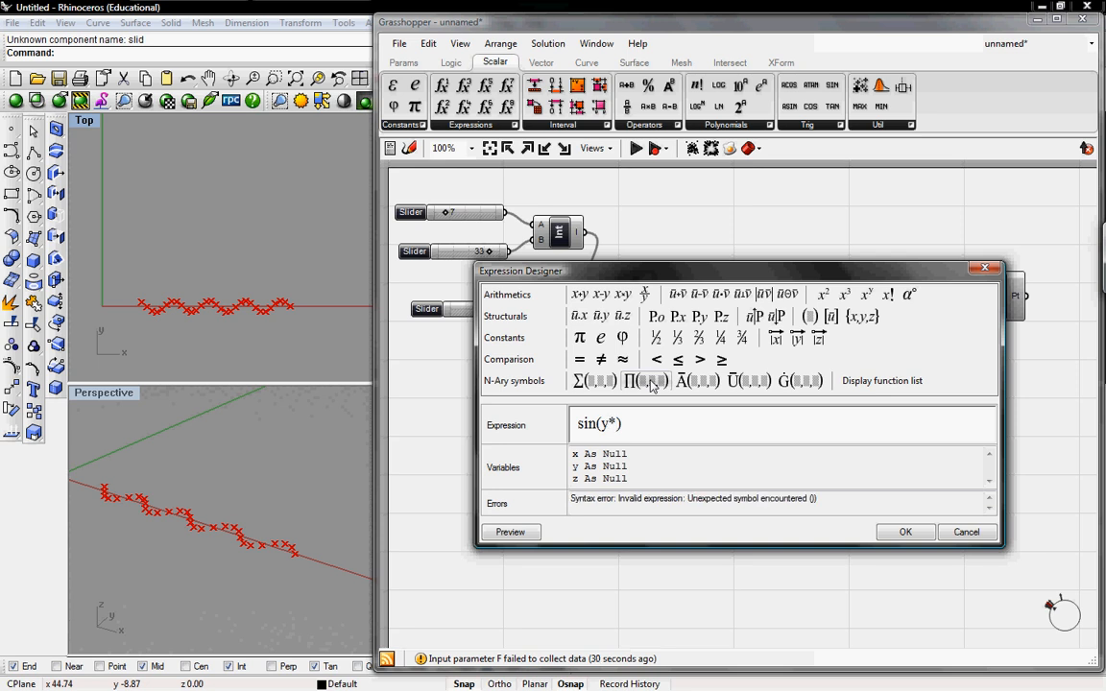
pyautogui.write('x')
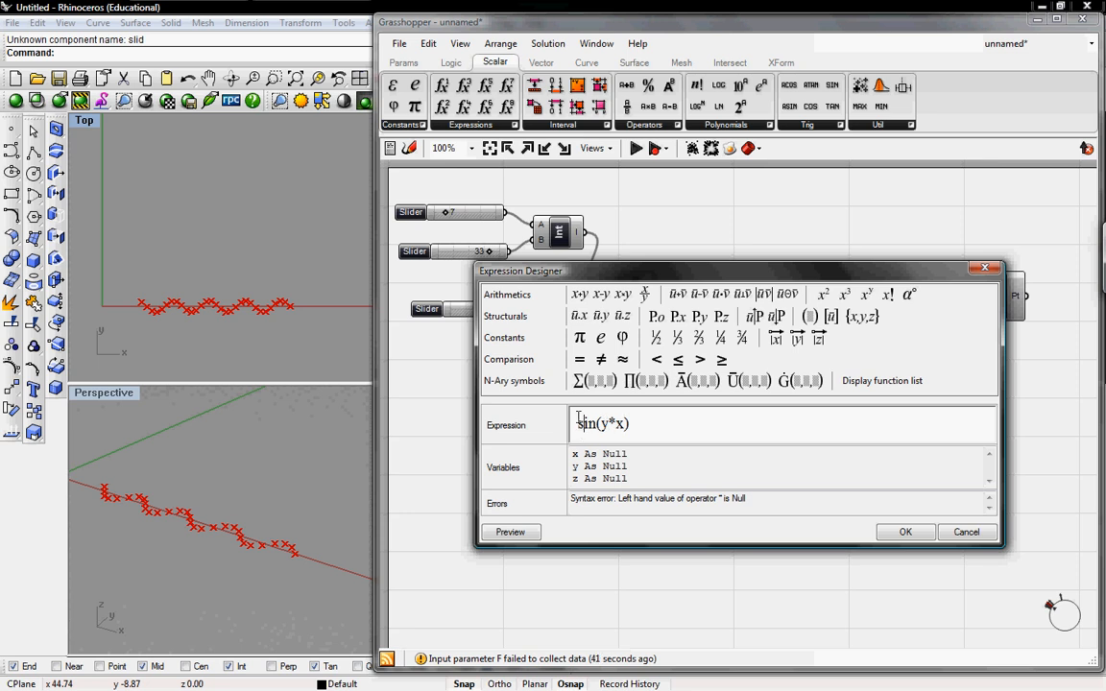
pyautogui.moveTo(660, 426)
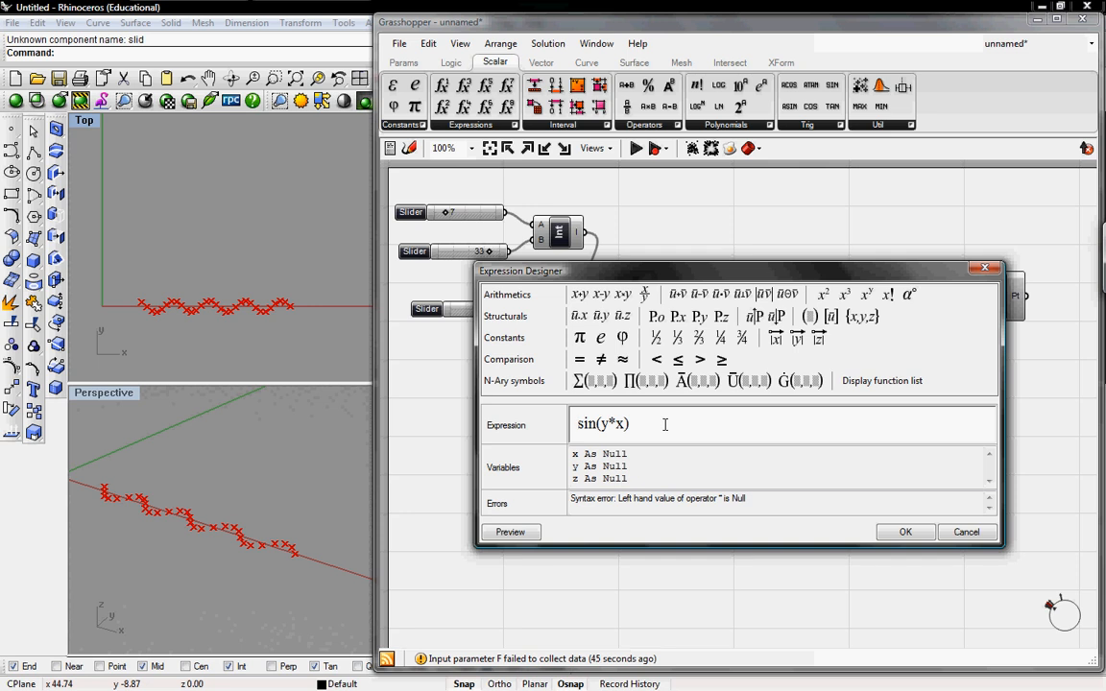
pyautogui.write('z*')
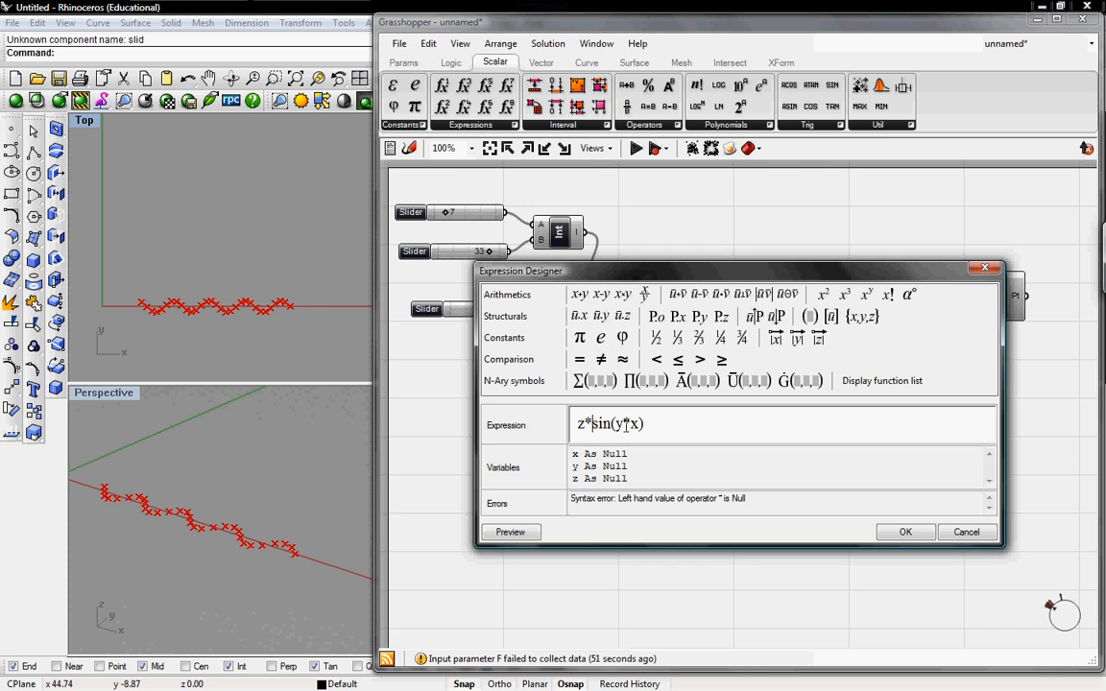
pyautogui.click(903, 532)
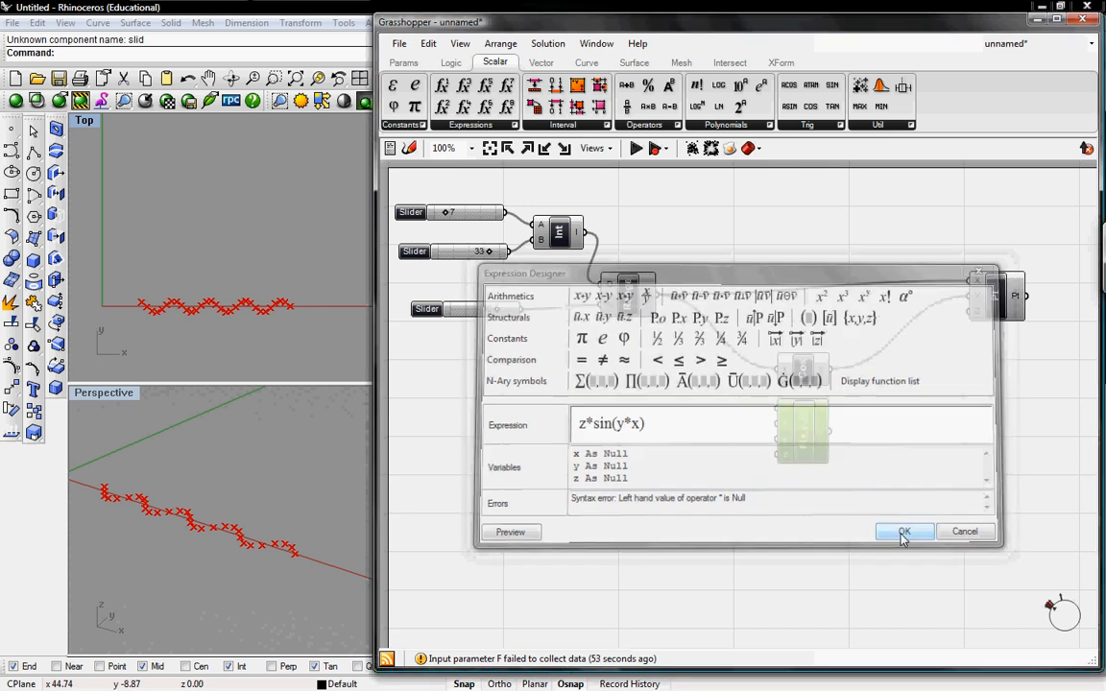
# Step: Add a new integer Number Slider near the expression and confirm its integer range for the y and z inputs
pyautogui.click(902, 532)
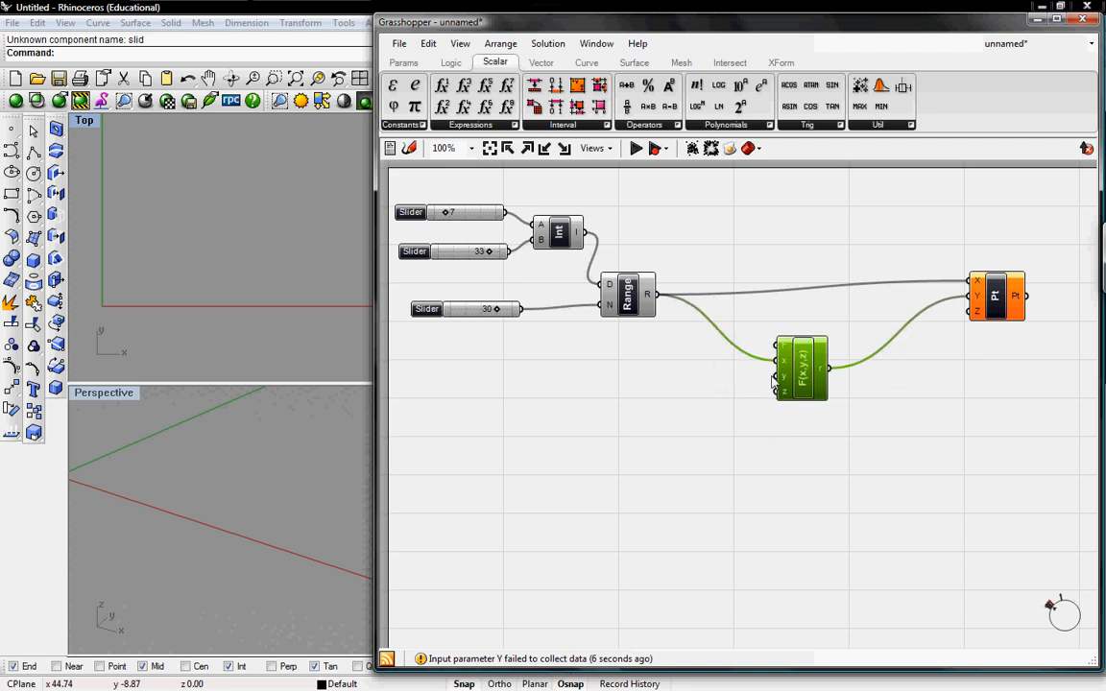
pyautogui.click(684, 374)
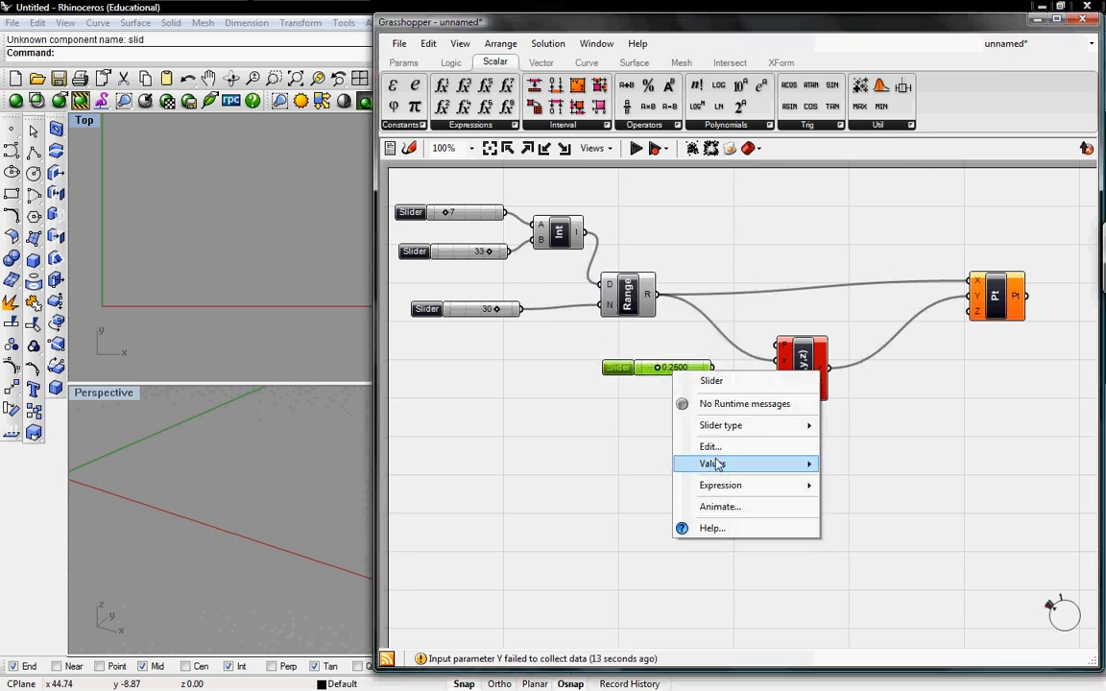
pyautogui.click(710, 446)
pyautogui.write('4')
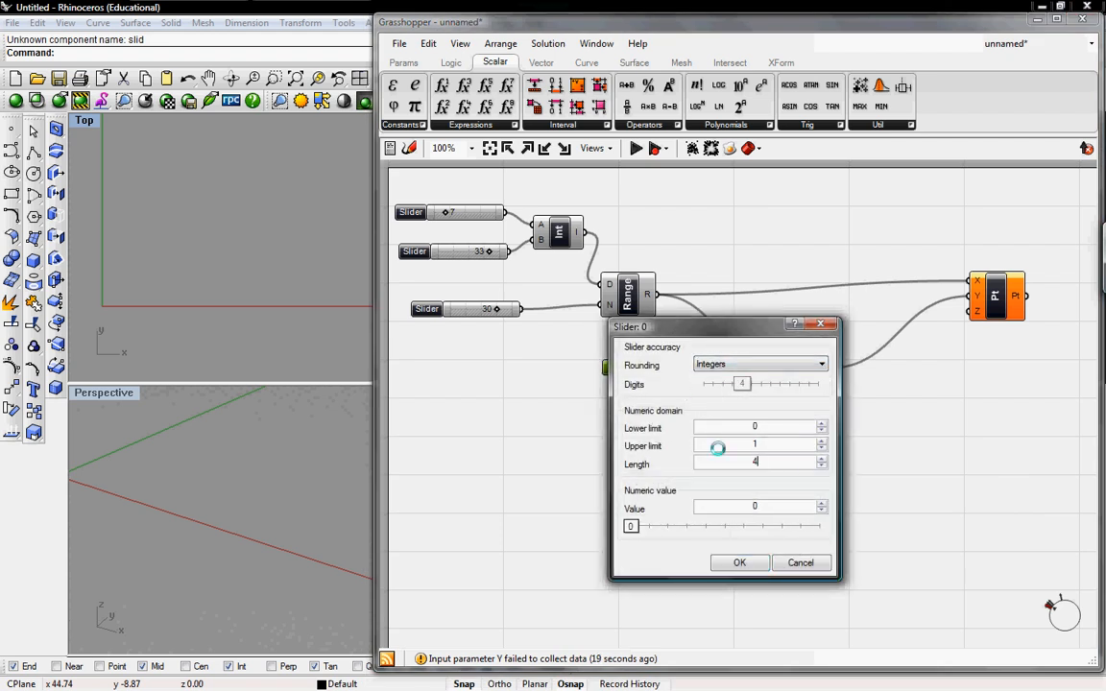
pyautogui.click(739, 563)
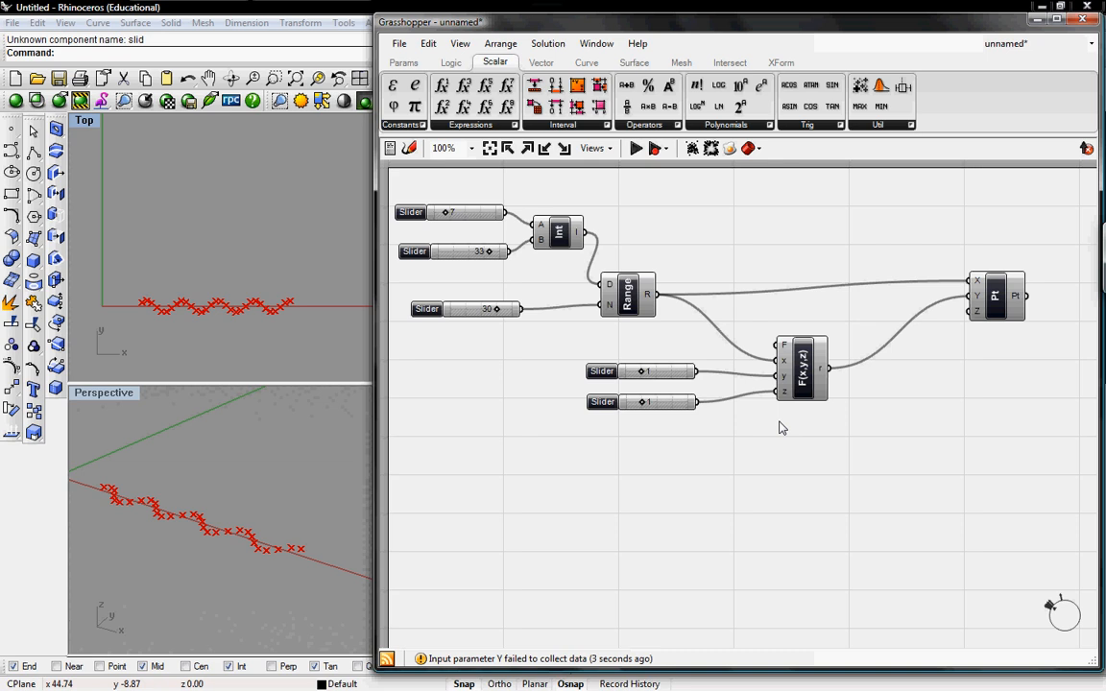
pyautogui.moveTo(775, 397)
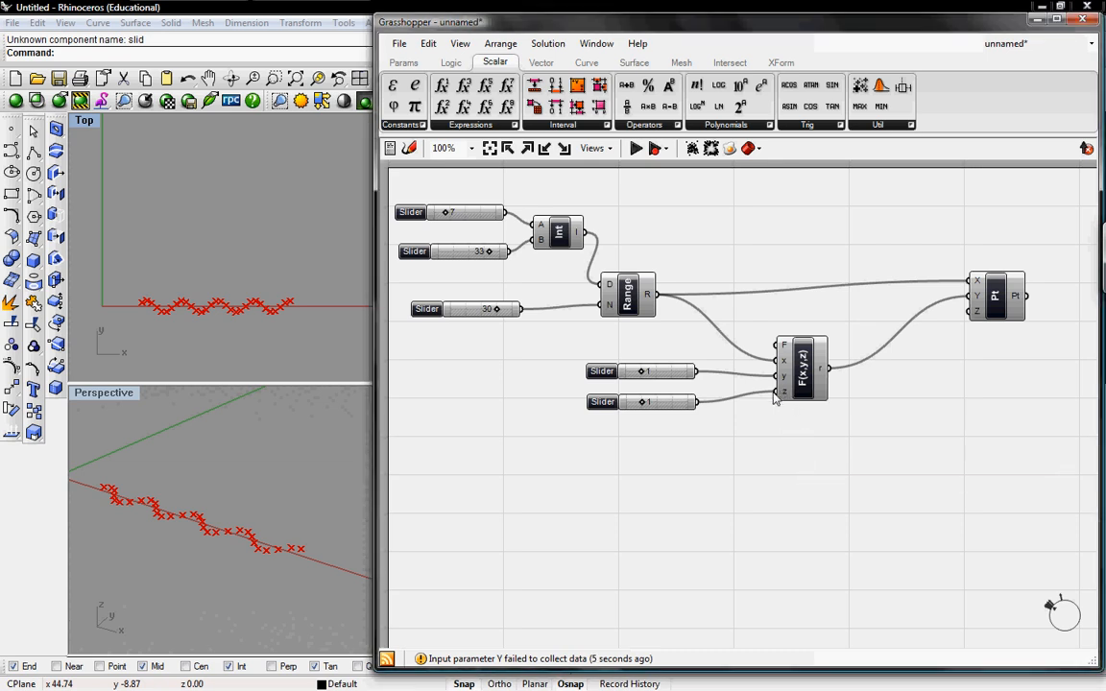
pyautogui.moveTo(802, 369)
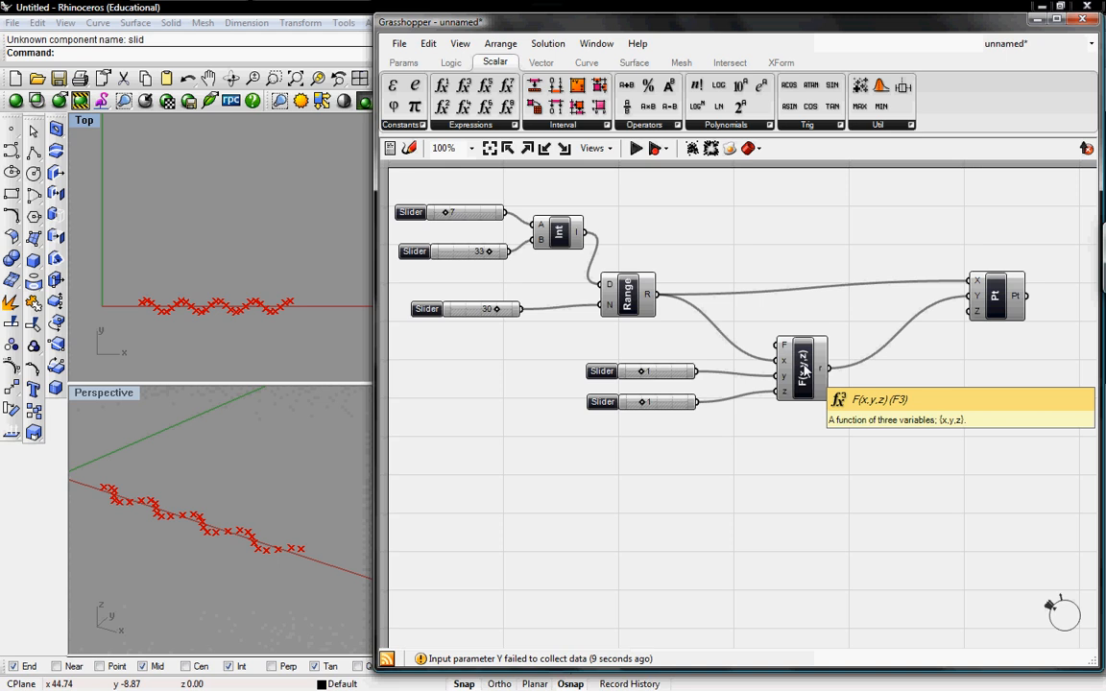
pyautogui.moveTo(803, 373)
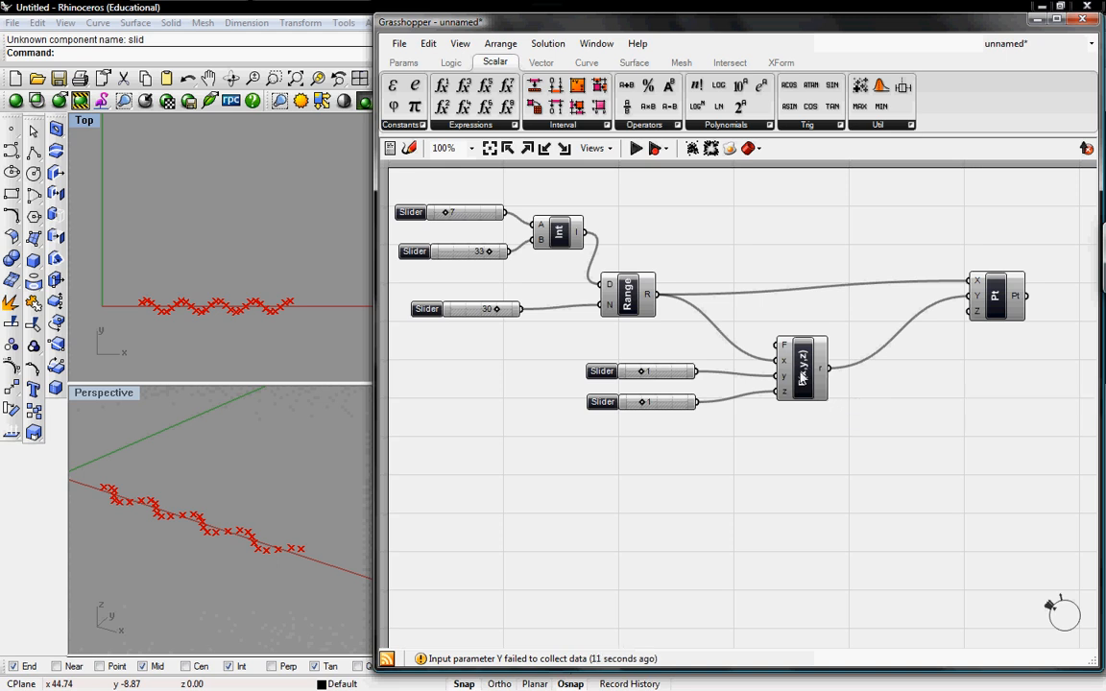
# Step: Inspect the F(x,y,z) component's options, then raise the Range slider from 30 to 40 and adjust the top slider
pyautogui.rightClick(803, 369)
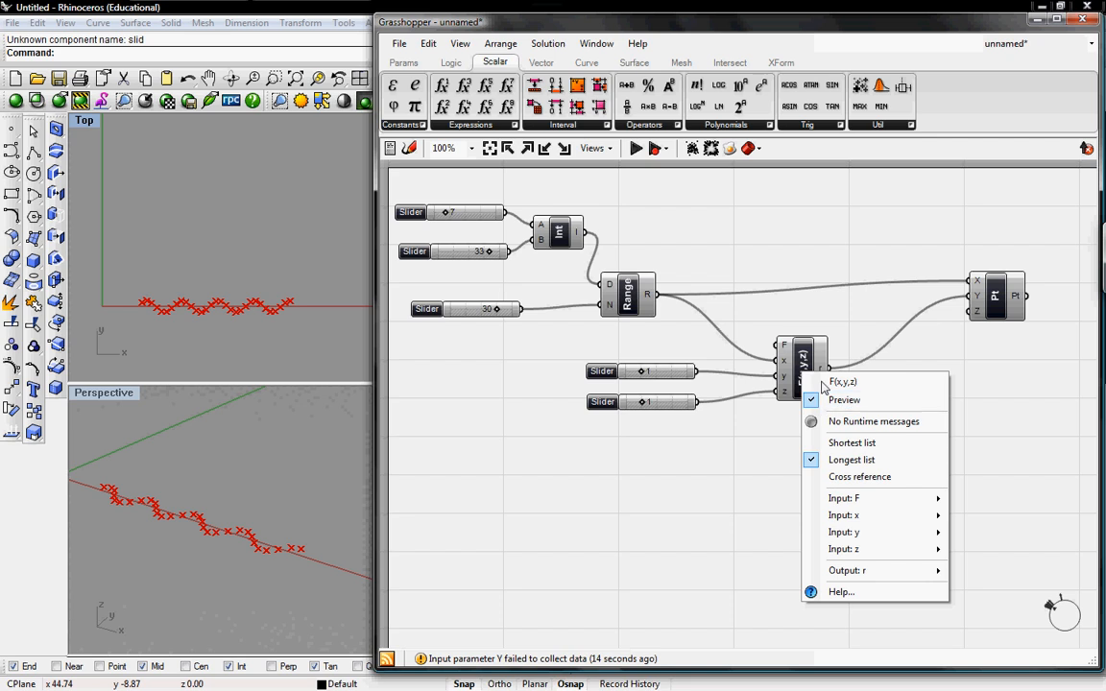
pyautogui.click(634, 375)
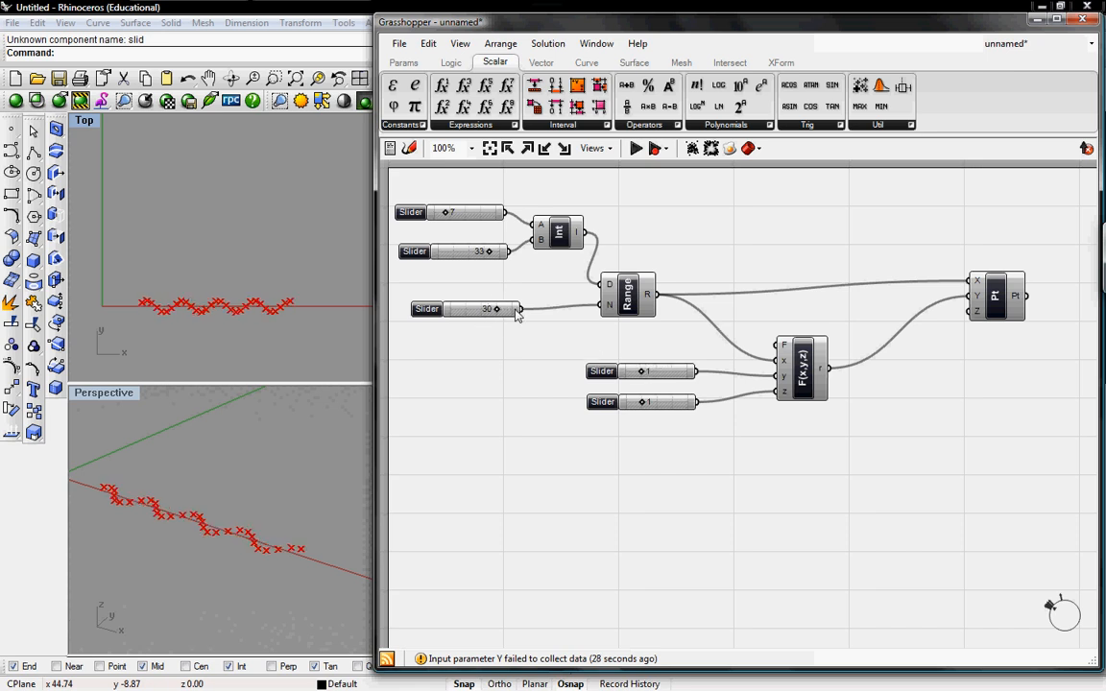
pyautogui.moveTo(496, 309); pyautogui.dragTo(530, 309)
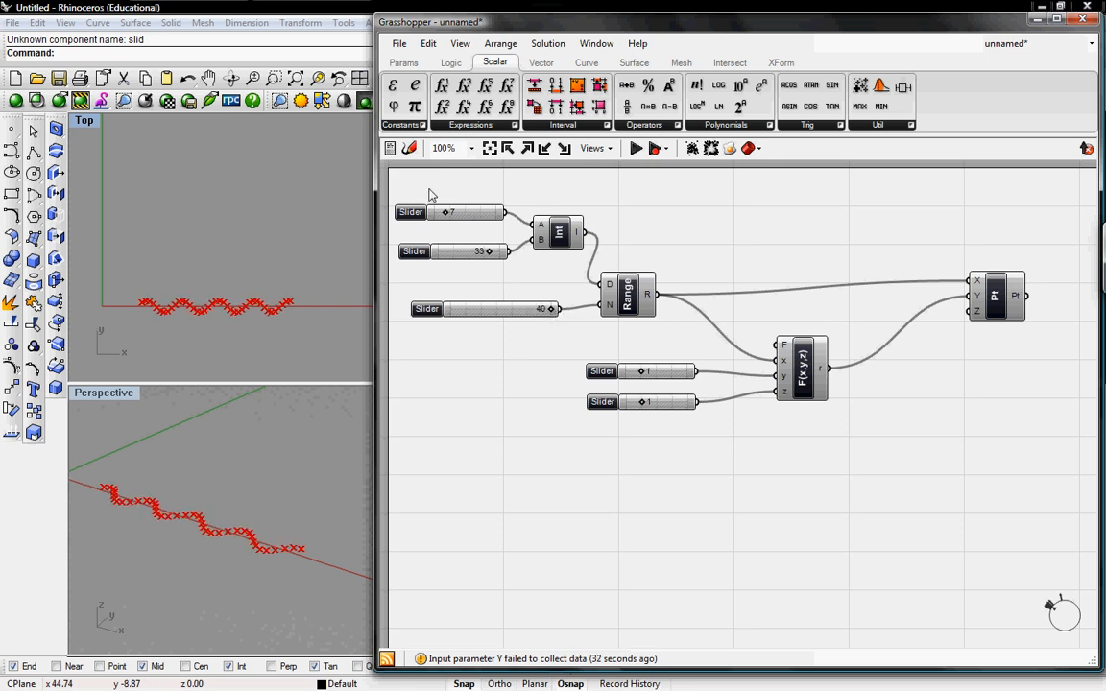
pyautogui.moveTo(460, 211); pyautogui.dragTo(430, 211)
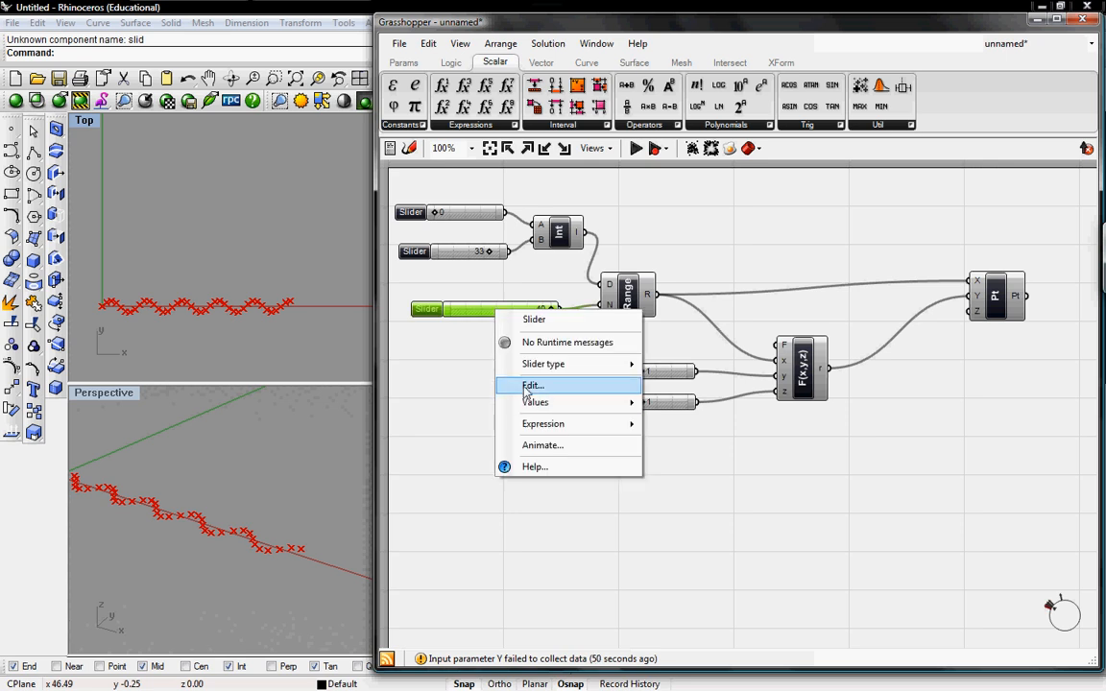
# Step: Raise the Range slider's upper limit and push its value past 40 toward 66 to lengthen the wave
pyautogui.click(534, 384)
pyautogui.write('8')
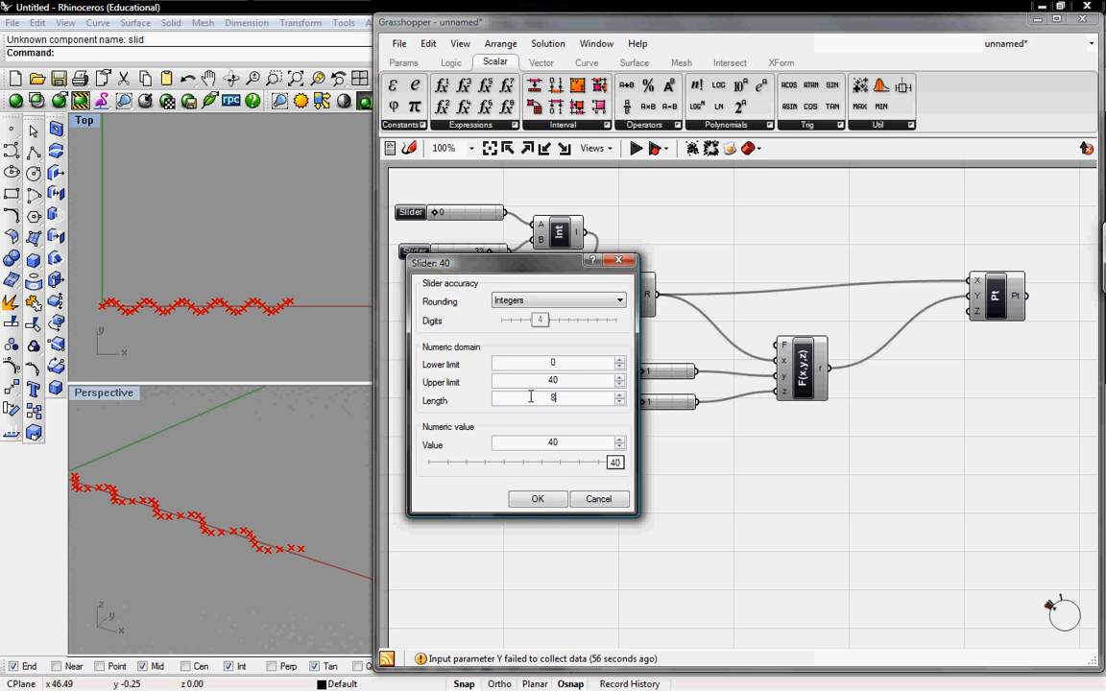
pyautogui.click(537, 499)
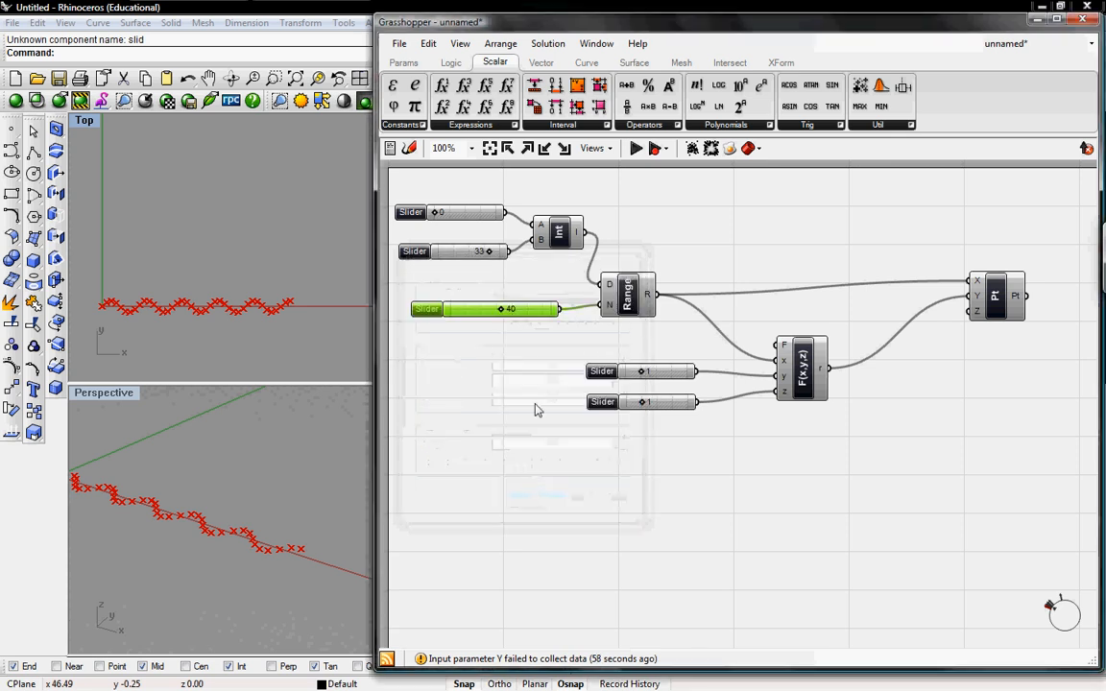
pyautogui.moveTo(501, 309); pyautogui.dragTo(514, 309)
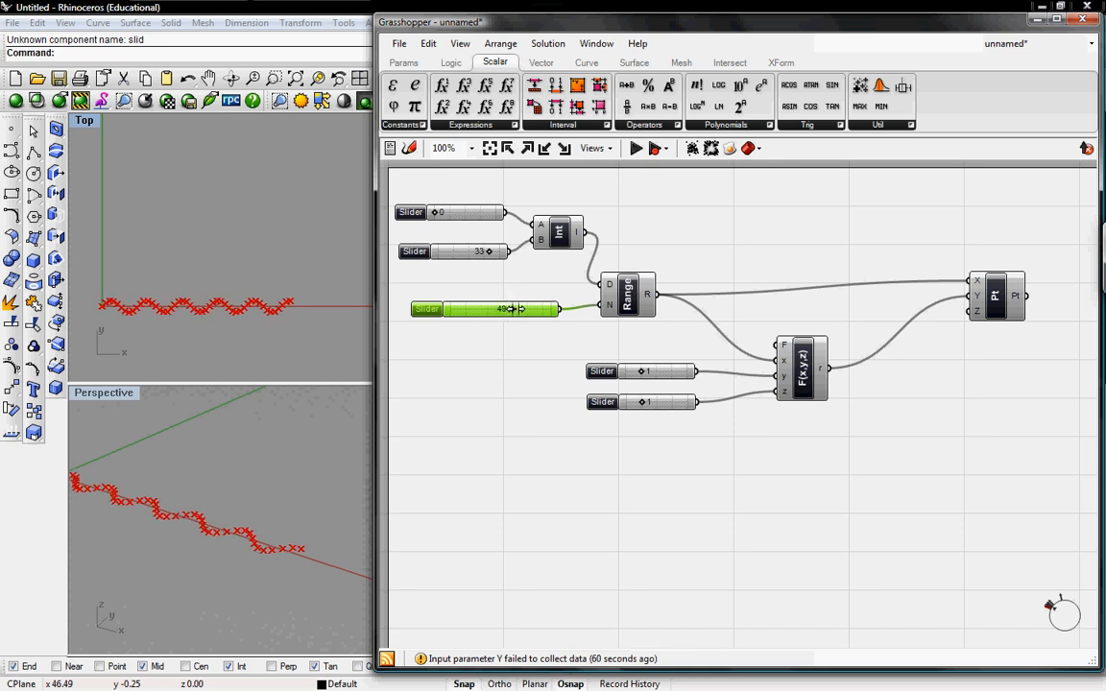
pyautogui.moveTo(515, 309); pyautogui.dragTo(528, 309)
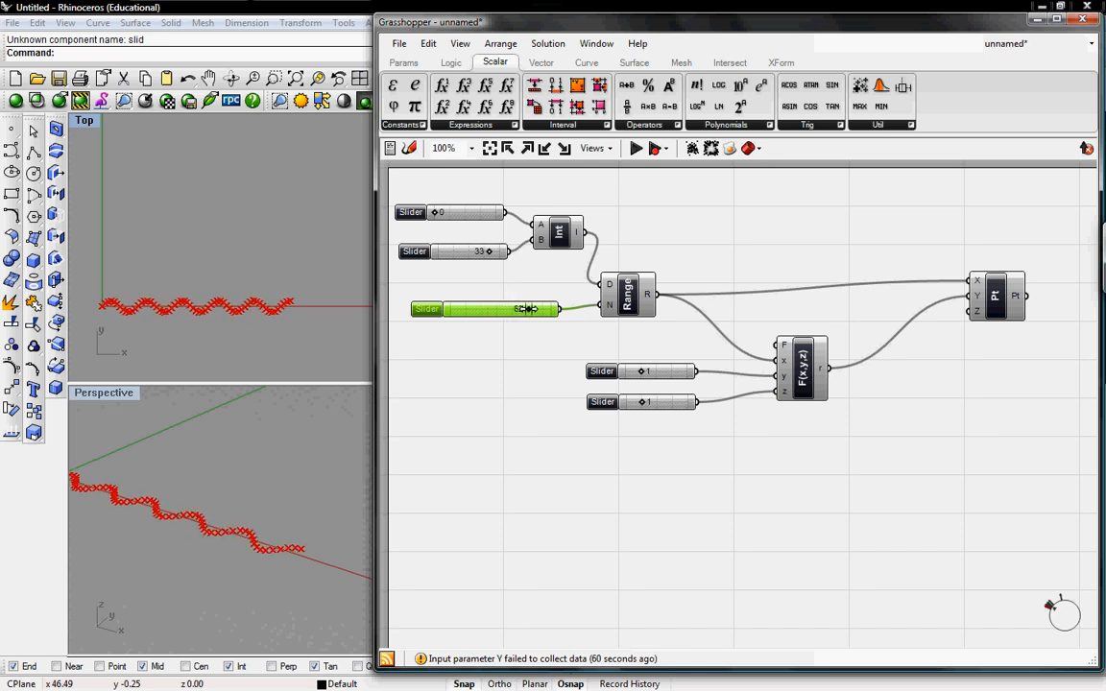
pyautogui.moveTo(526, 307); pyautogui.dragTo(536, 307)
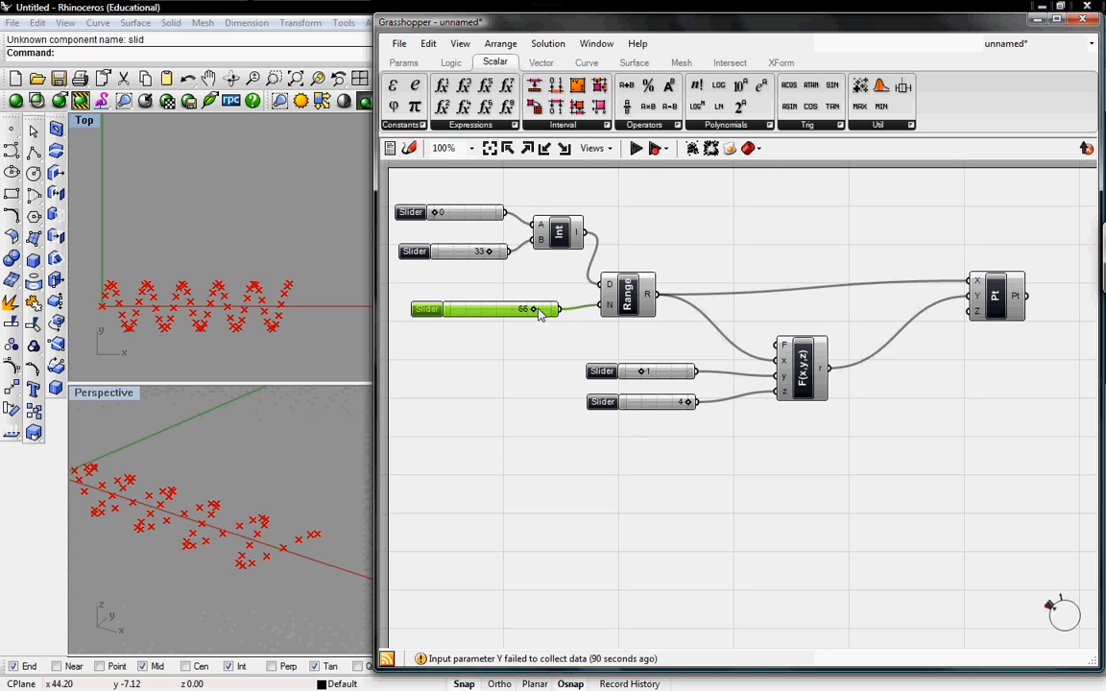
pyautogui.moveTo(533, 307); pyautogui.dragTo(553, 307)
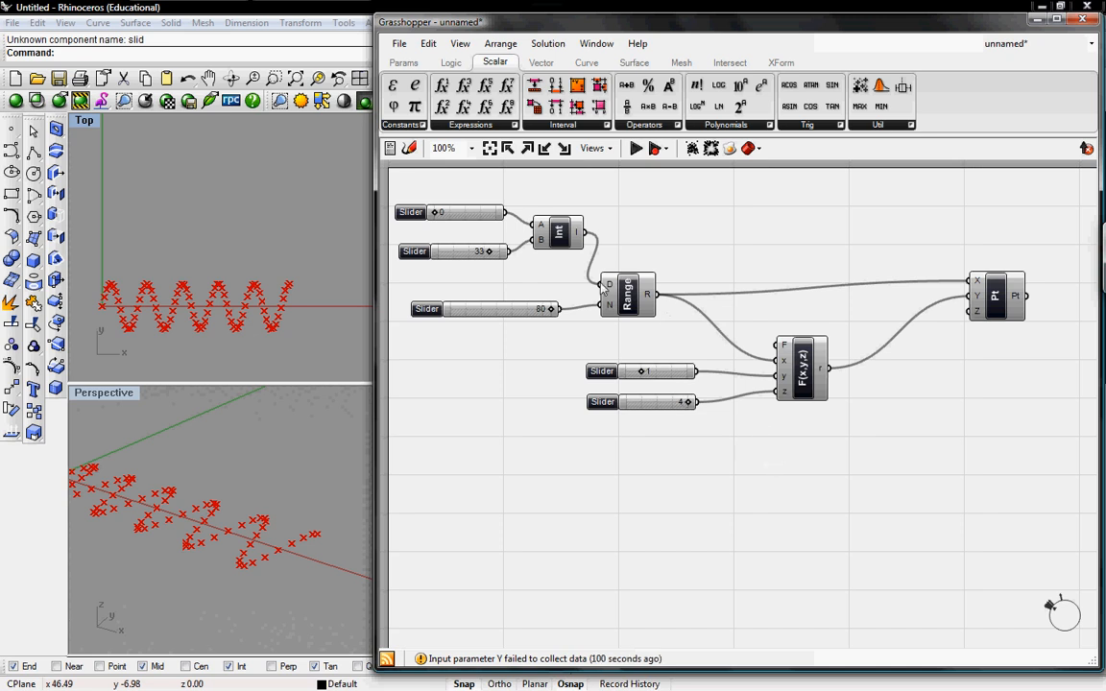
pyautogui.click(803, 369)
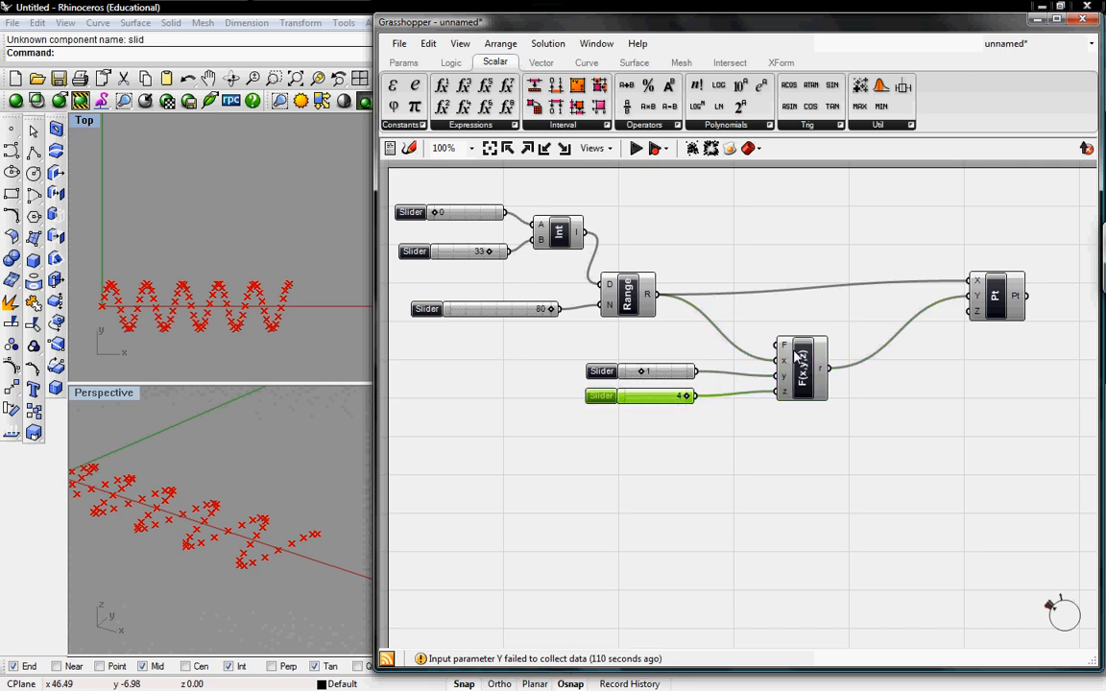
pyautogui.click(630, 295)
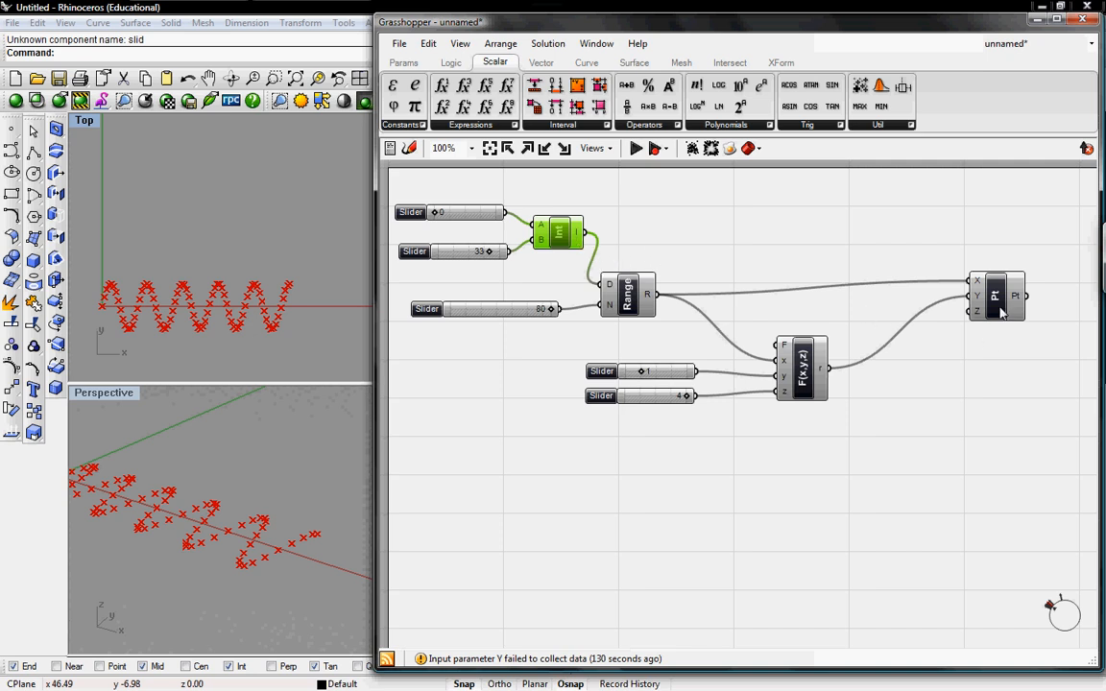
pyautogui.click(994, 296)
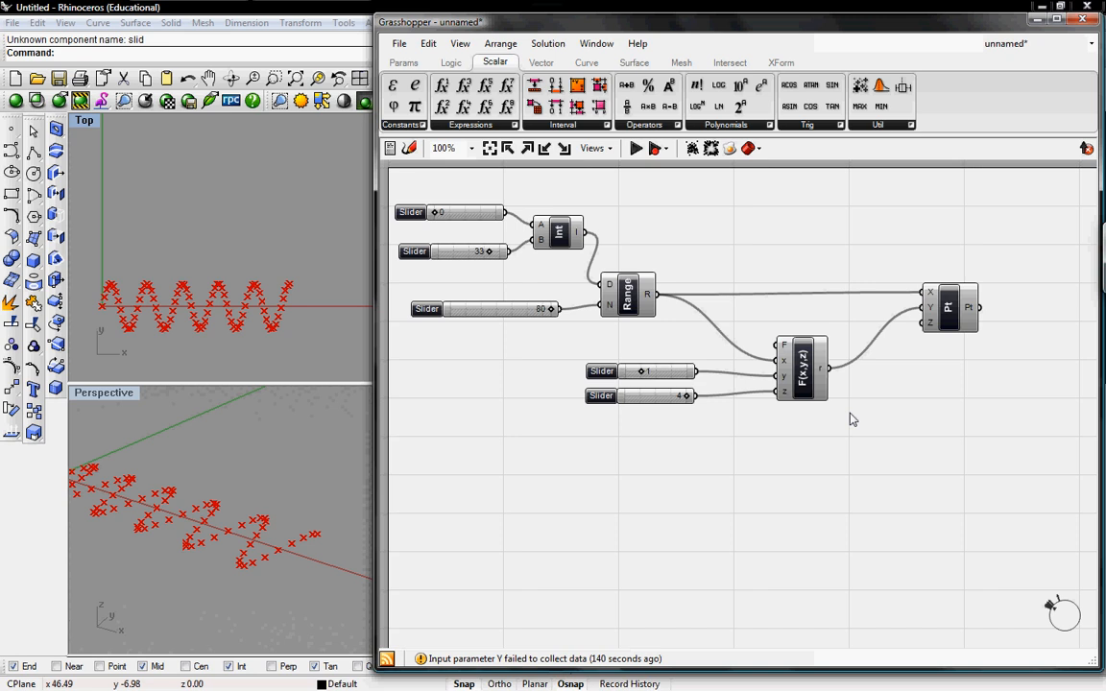
pyautogui.moveTo(739, 426)
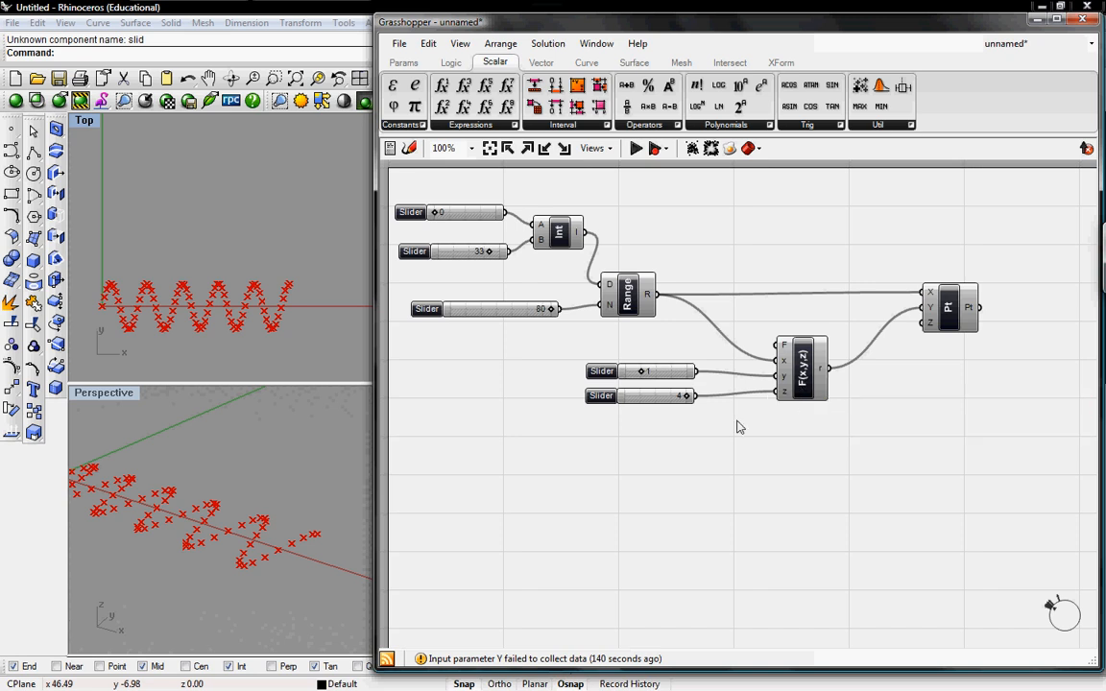
pyautogui.moveTo(722, 434)
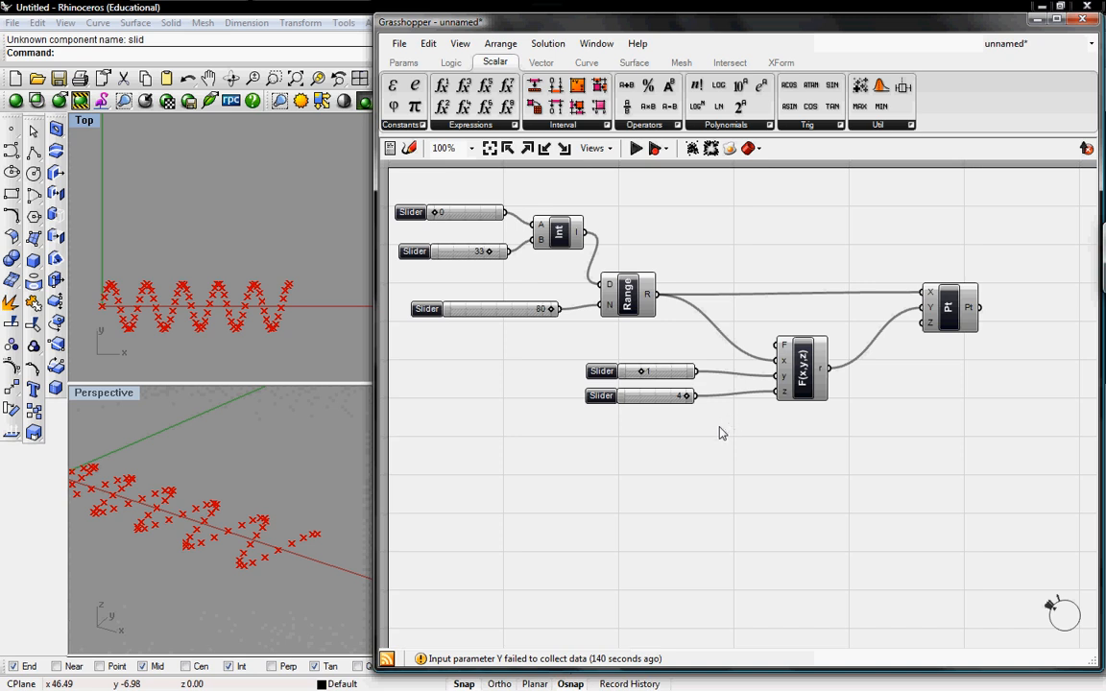
pyautogui.moveTo(718, 426)
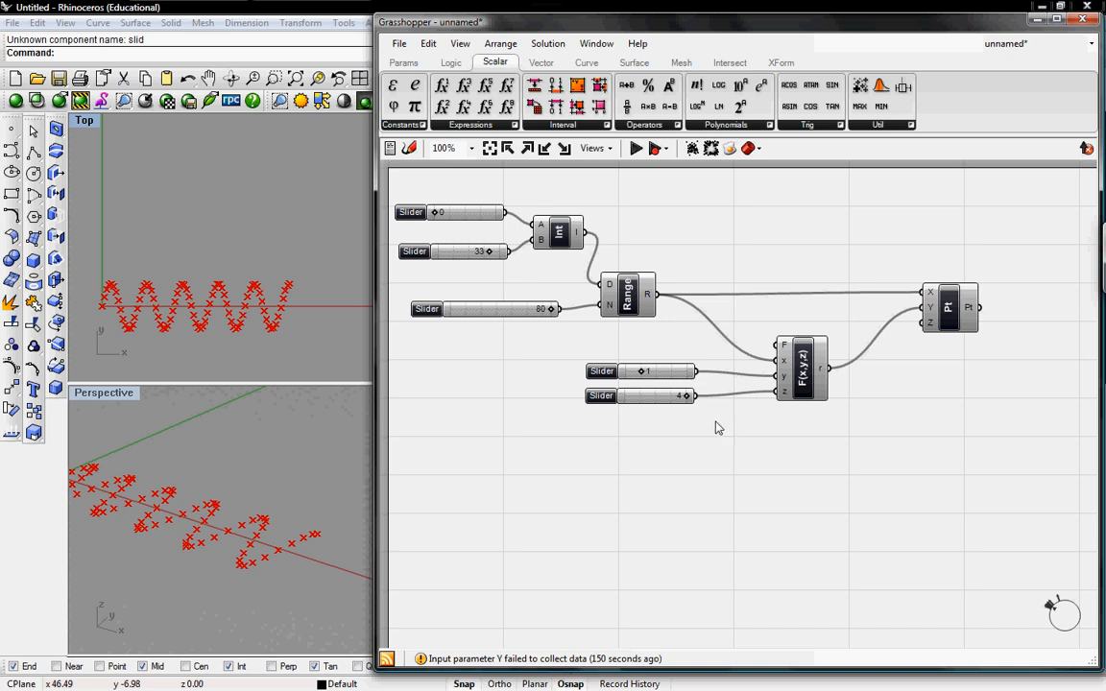